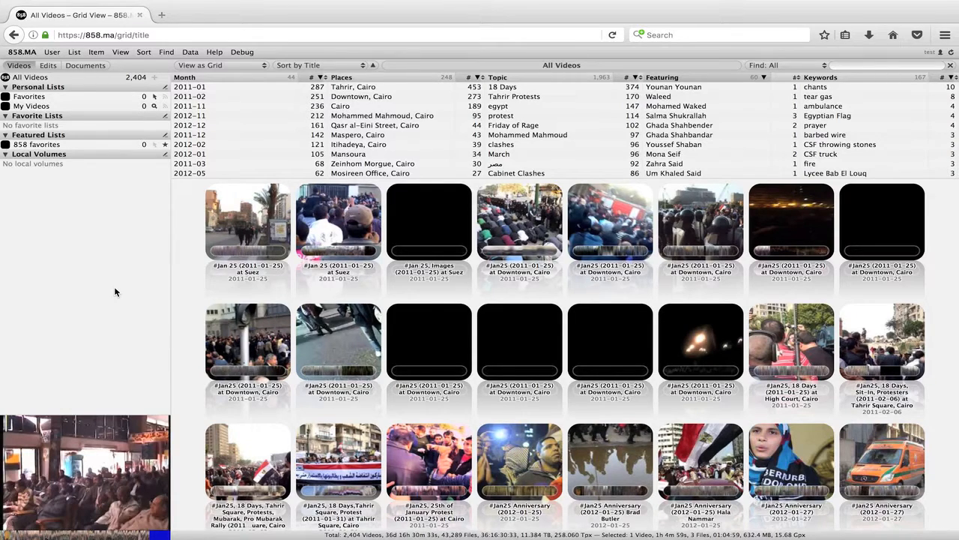
mouse_move(393, 348)
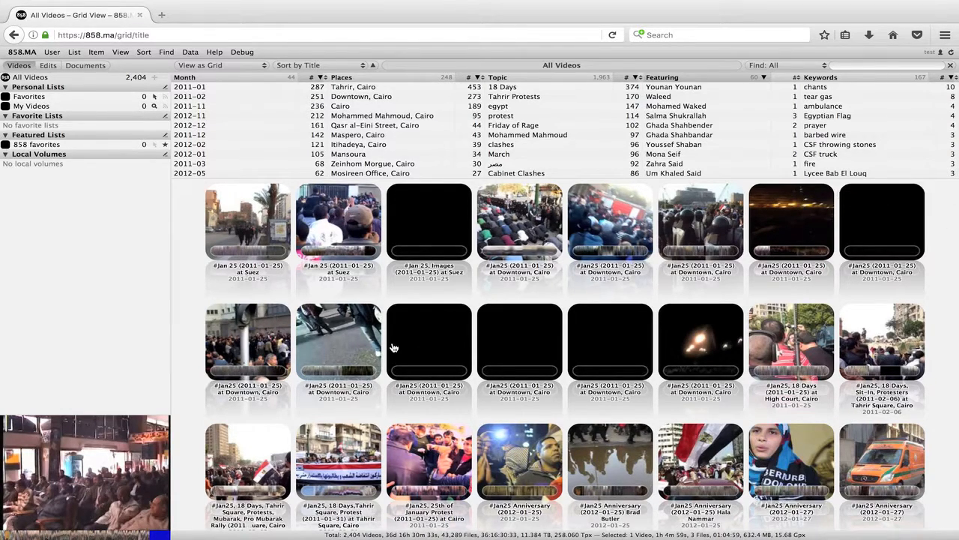
mouse_move(252, 146)
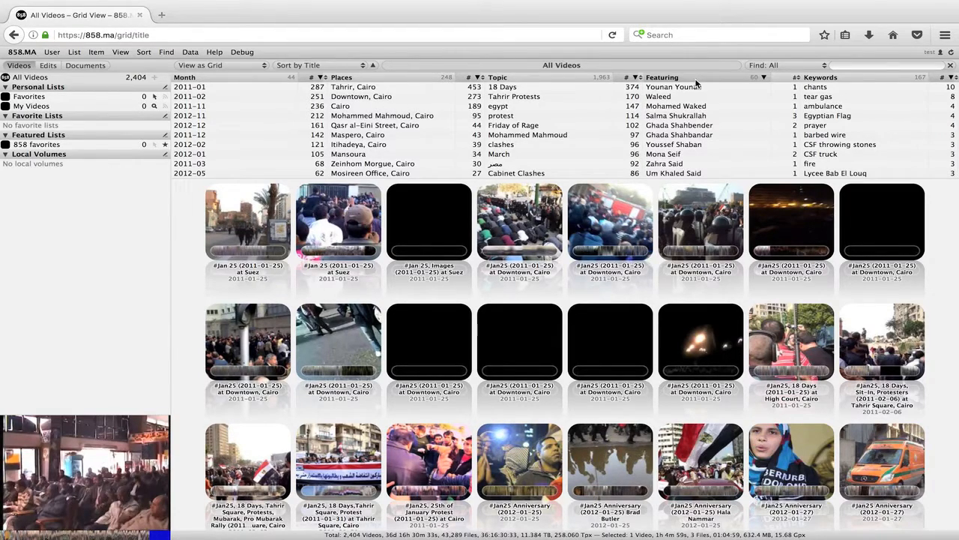
mouse_move(875, 135)
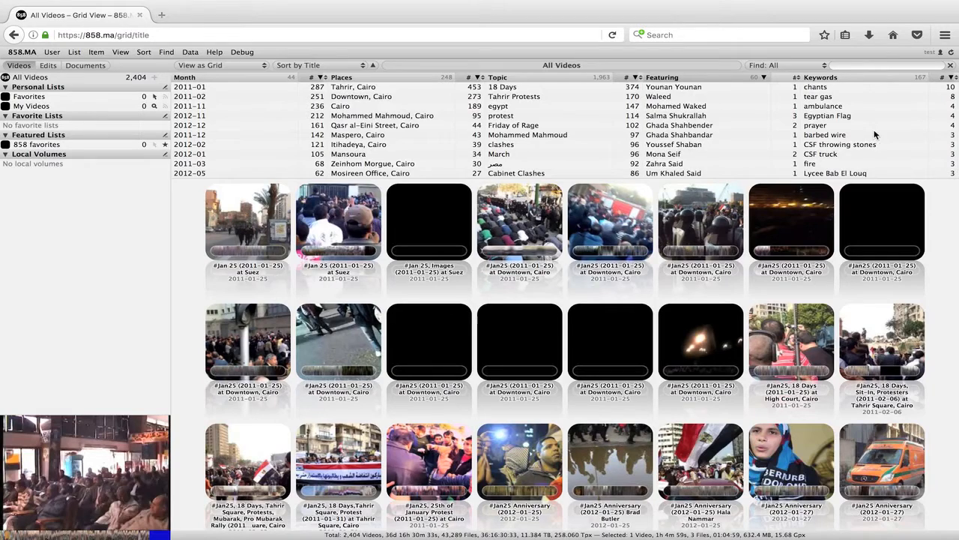
mouse_move(171, 144)
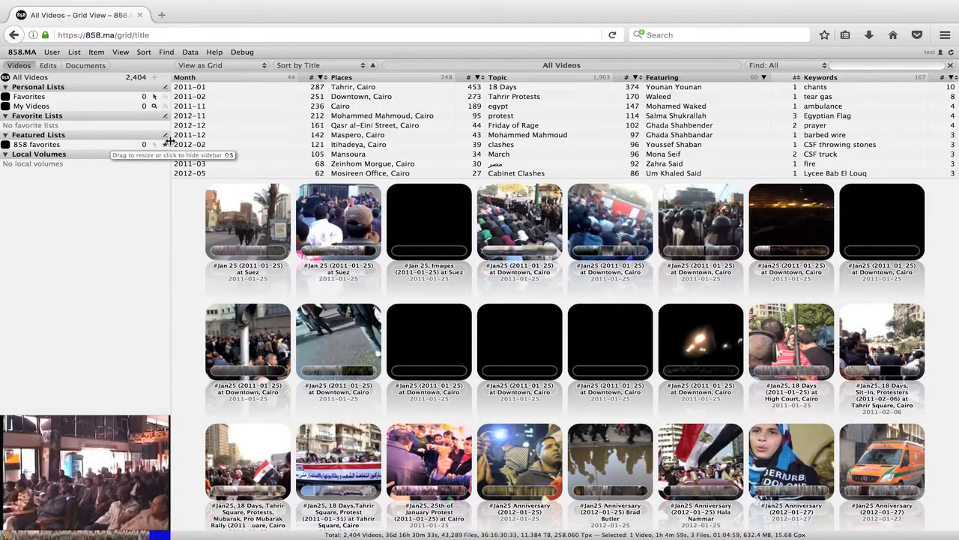
mouse_move(253, 287)
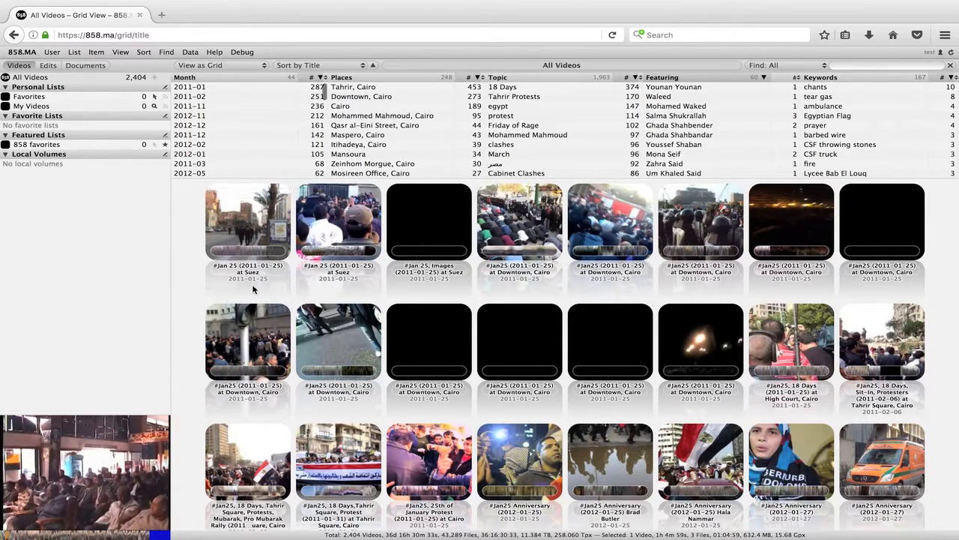
mouse_move(235, 111)
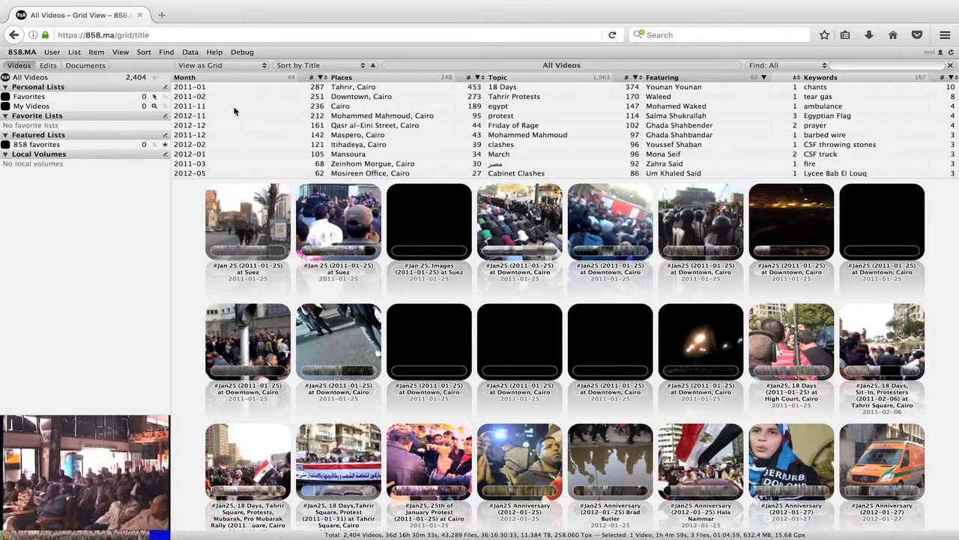
- Filter the Month list to 2011-02, leaving 251 videos, and scroll through the results
click(189, 96)
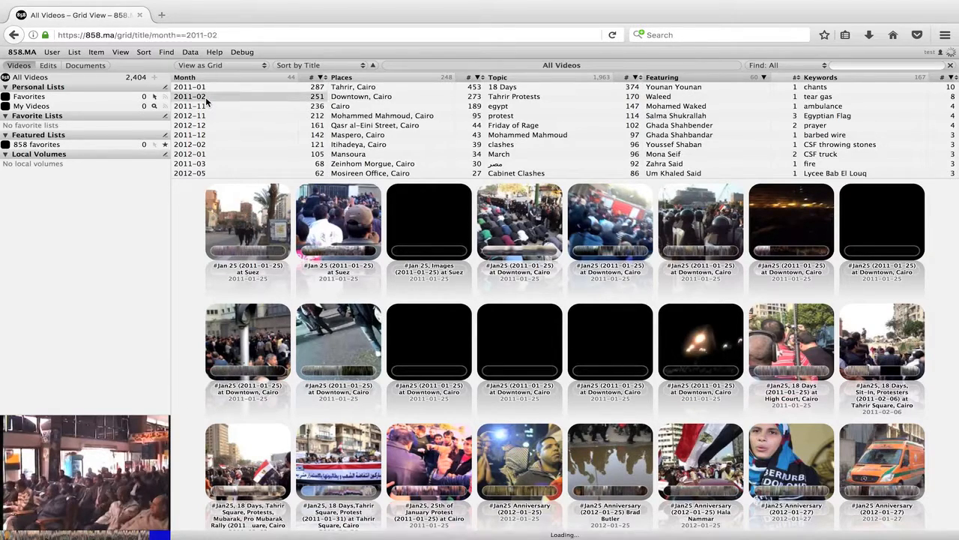
click(189, 96)
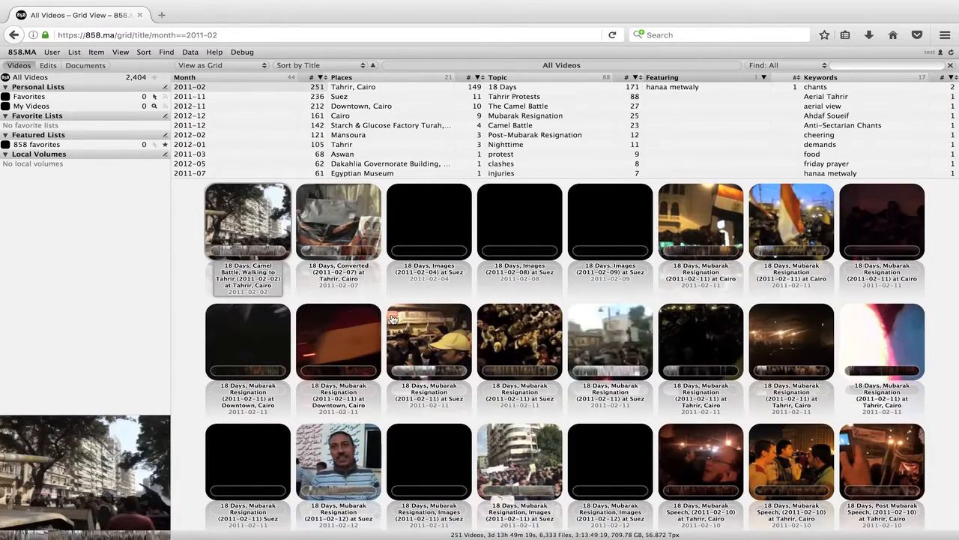
scroll(down, 3)
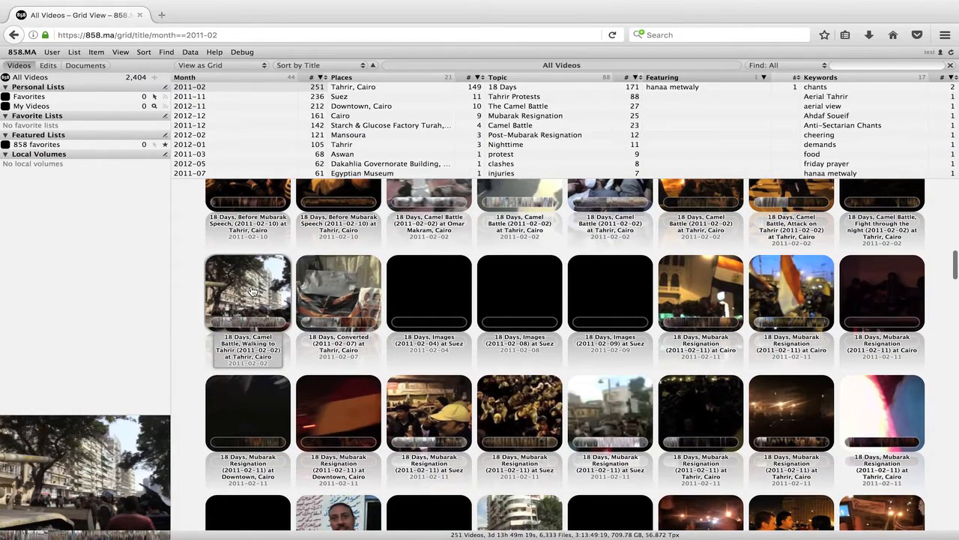
- Open the info view of '18 Days, Camel Battle, Walking to Tahrir (2011-02-02)'
double_click(249, 289)
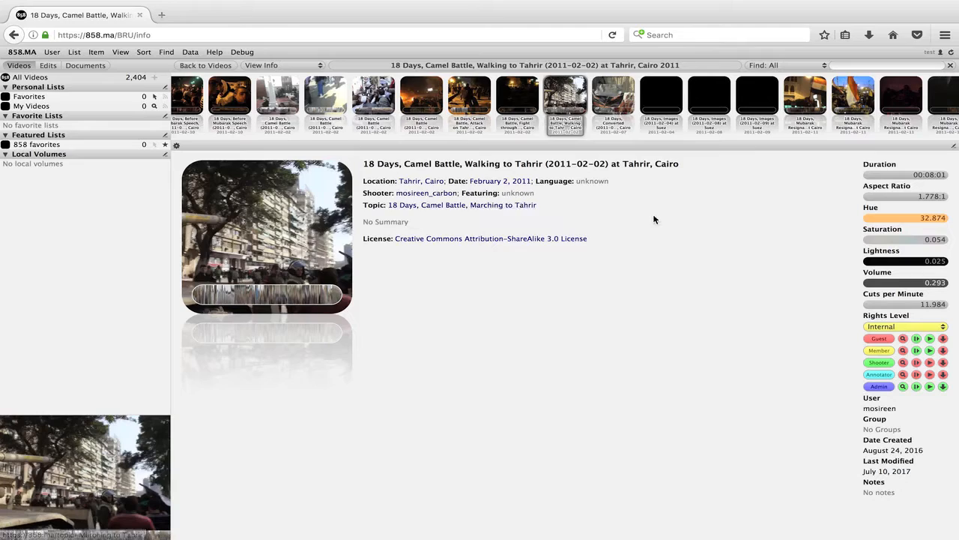
mouse_move(264, 195)
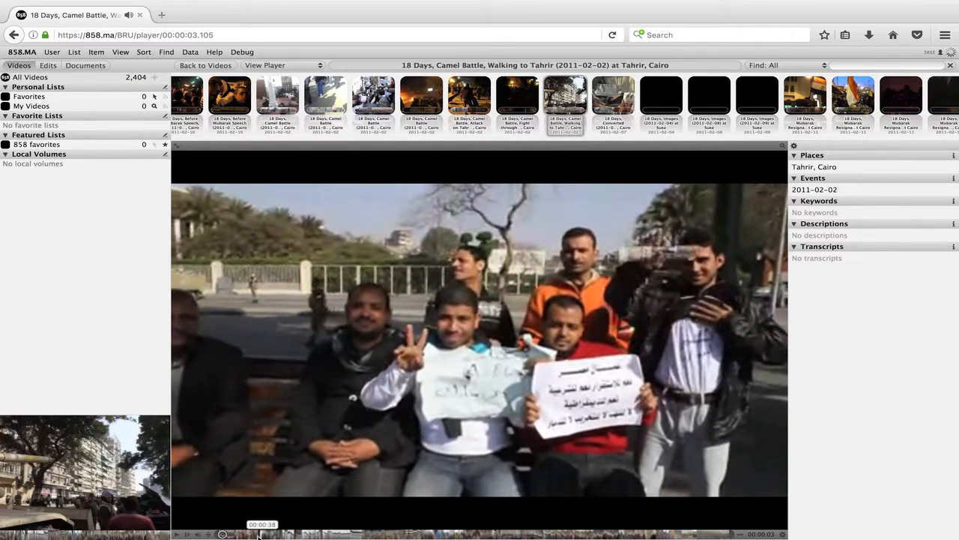
- Jump to a later point in the Camel Battle video, then return to the full 2,404-video grid
click(360, 535)
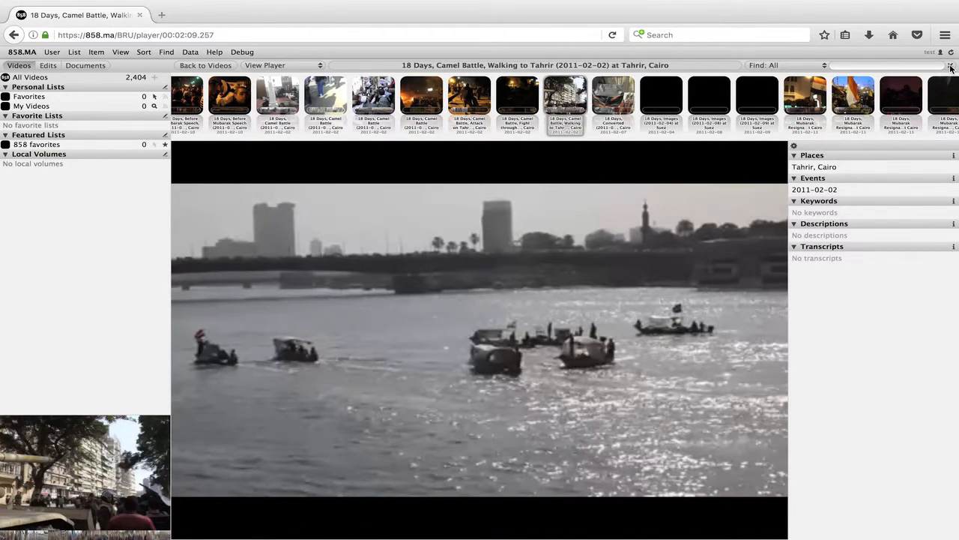
click(205, 66)
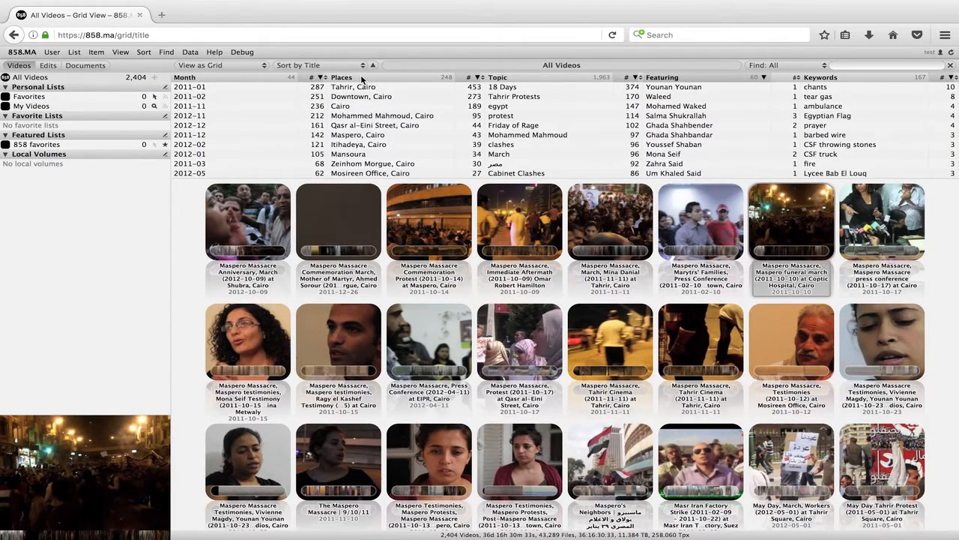
- Sort Places alphabetically and filter the grid to Alexandria's 6 videos
click(340, 78)
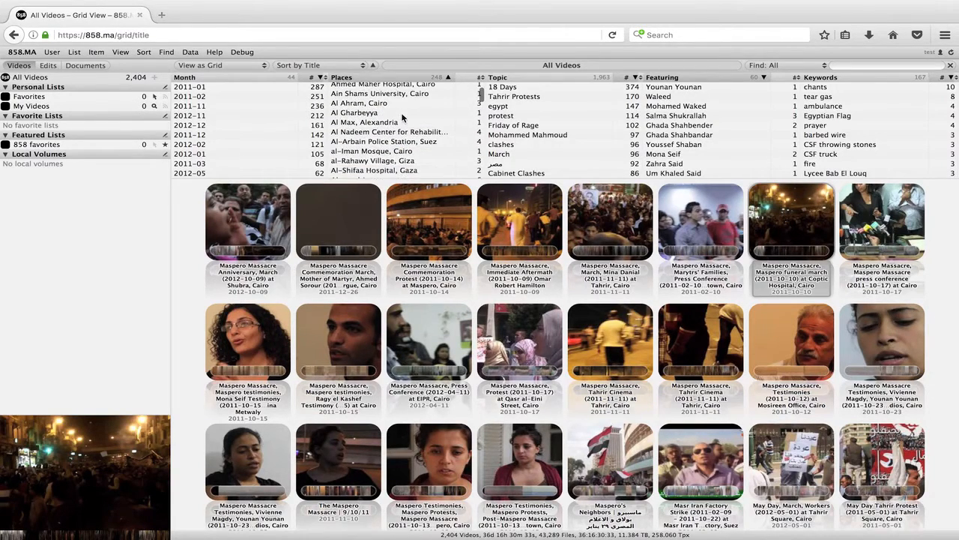
click(349, 108)
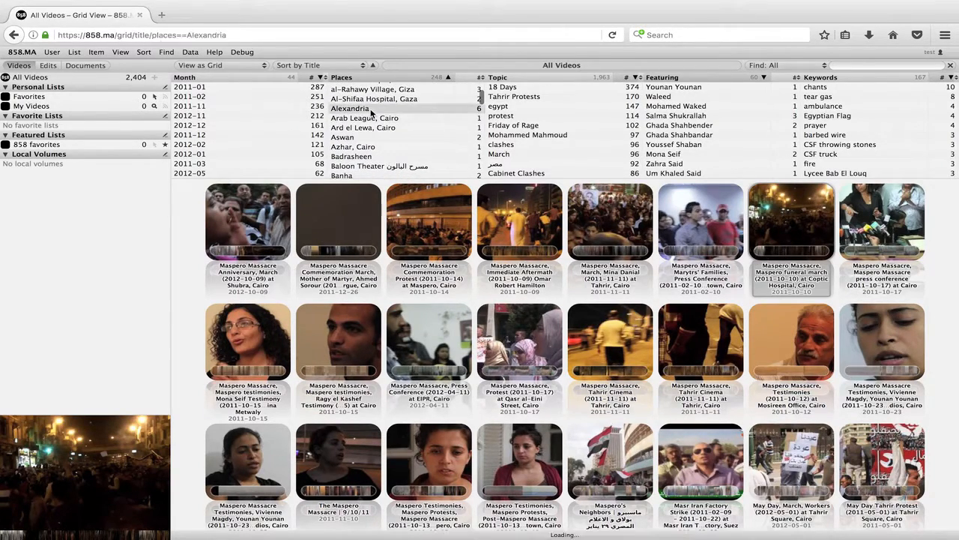
click(351, 108)
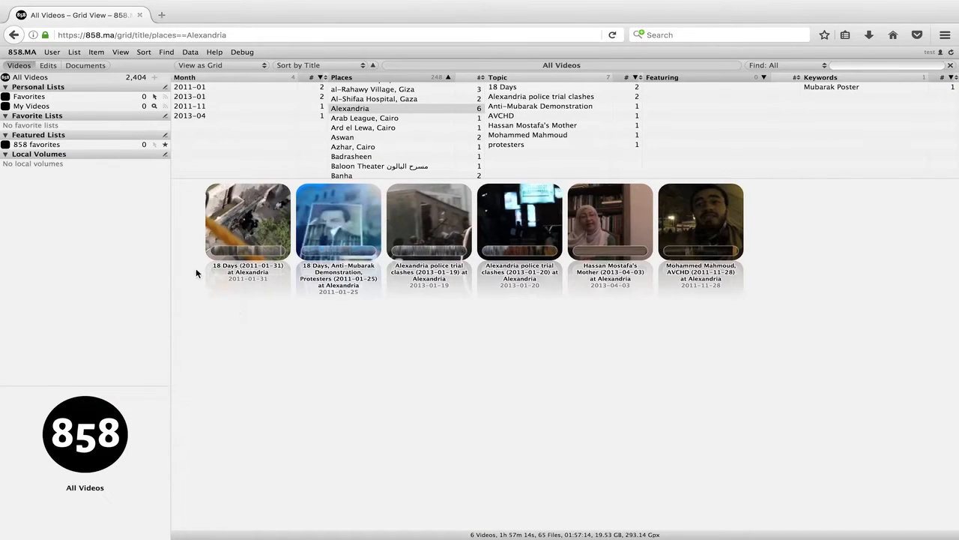
mouse_move(338, 265)
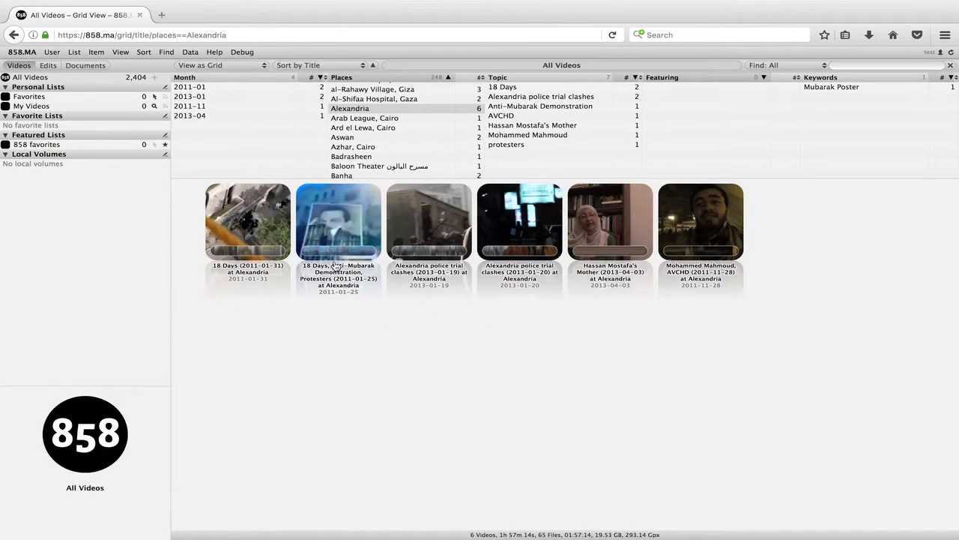
- Open 'Anti-Mubarak Demonstration, Protesters (2011-01-25) at Alexandria' in the player view
double_click(339, 220)
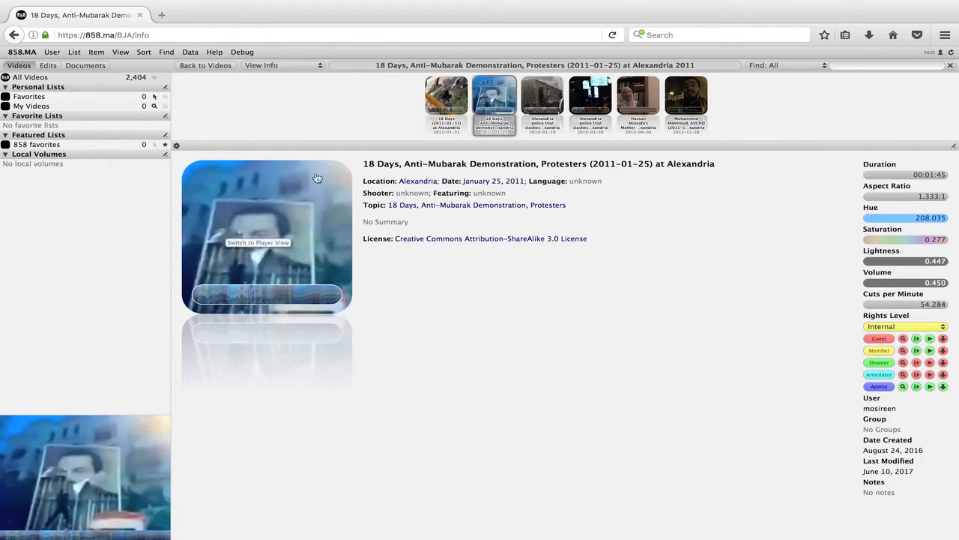
mouse_move(265, 66)
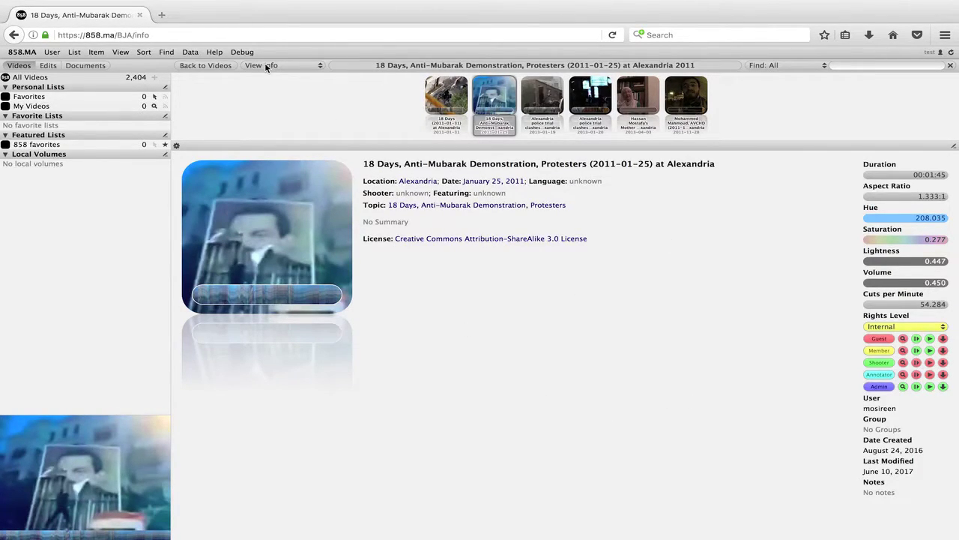
click(282, 66)
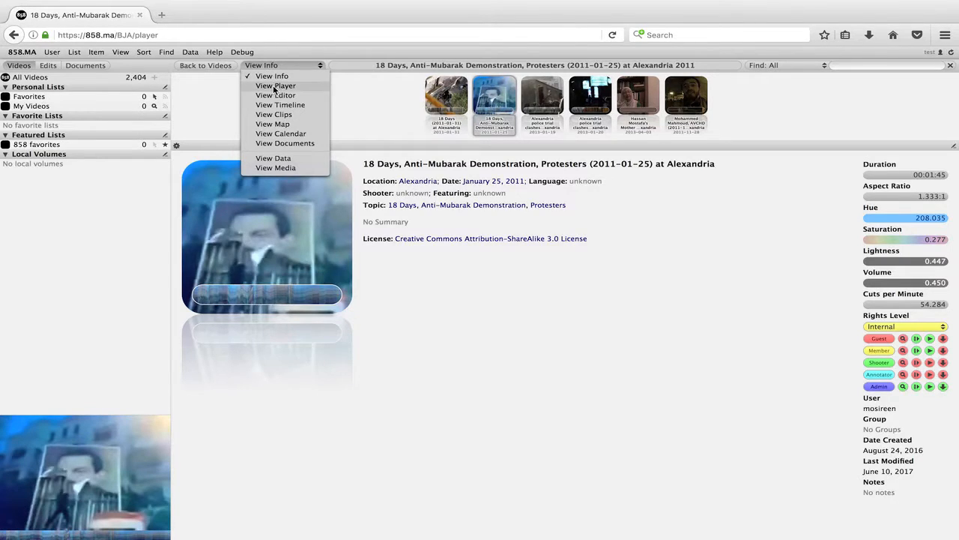
click(275, 85)
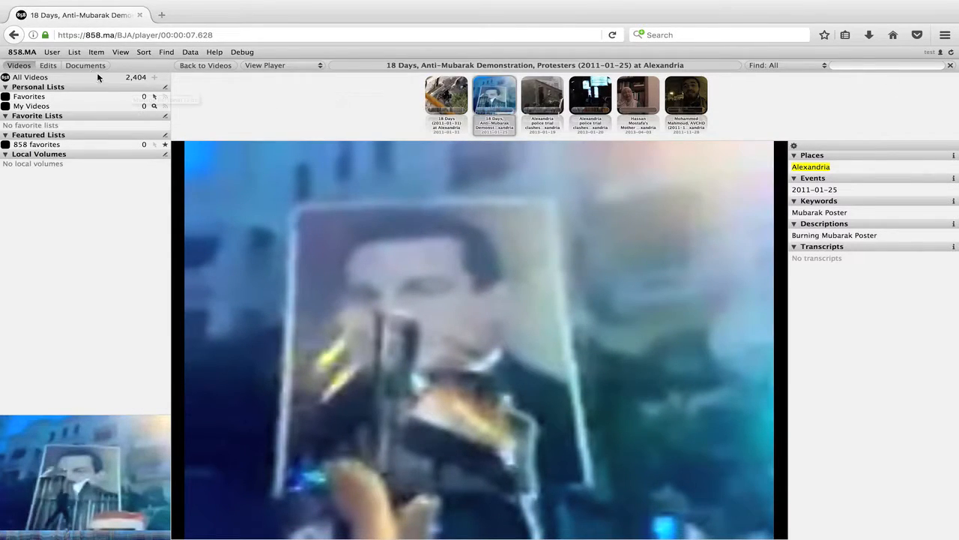
- Return to all 2,404 videos and switch the listing to View on Map
click(30, 78)
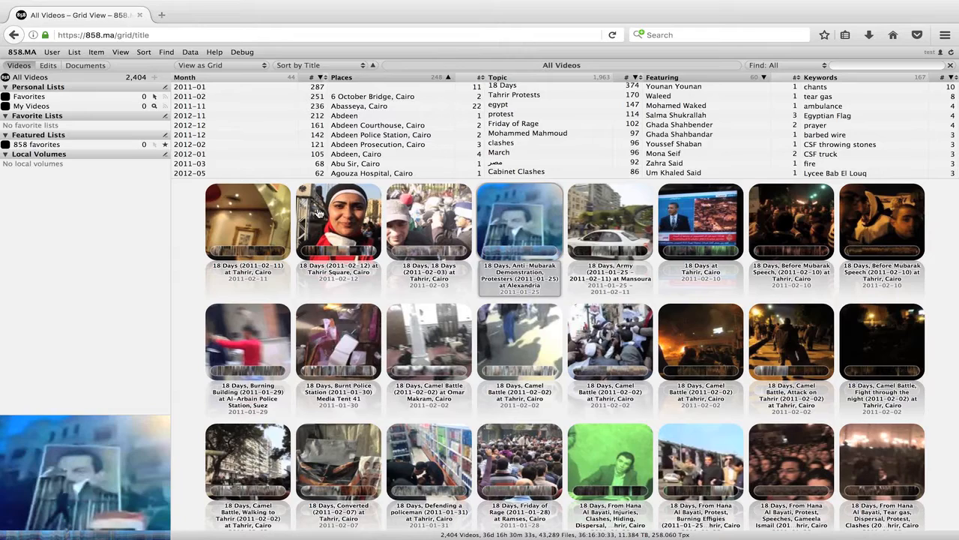
click(210, 66)
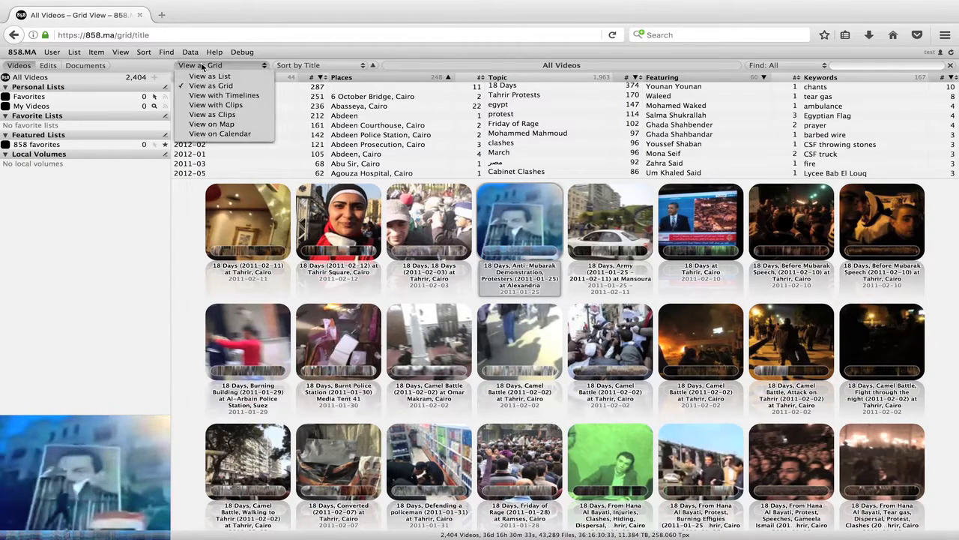
mouse_move(211, 123)
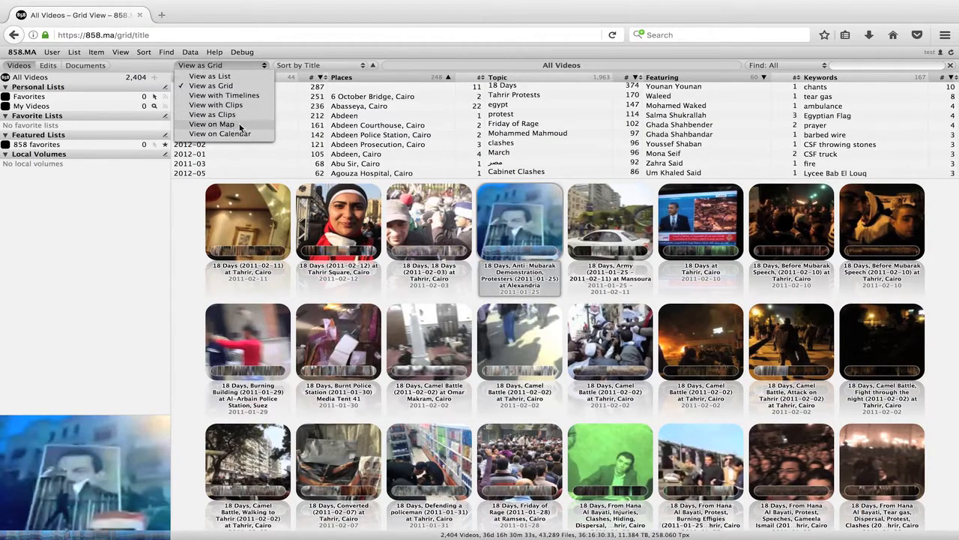
mouse_move(278, 126)
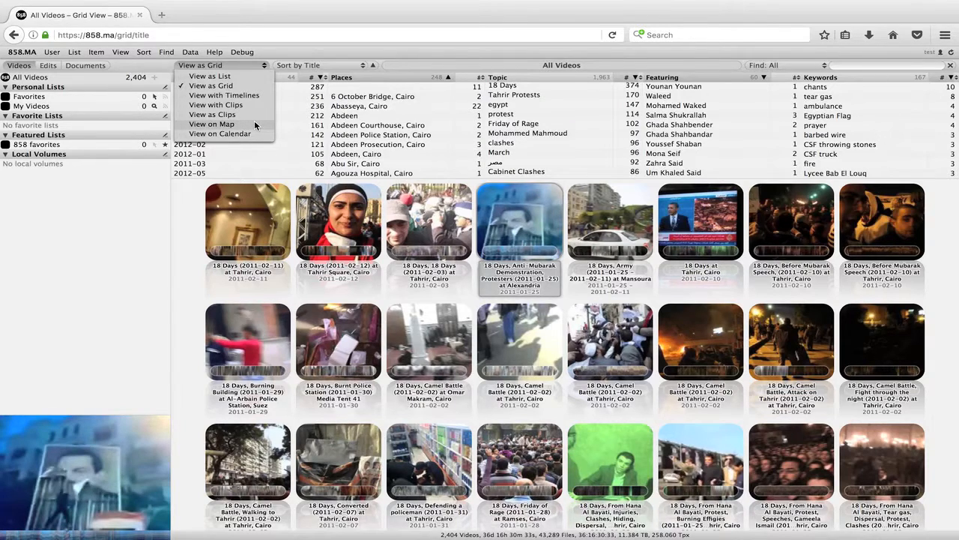
click(212, 123)
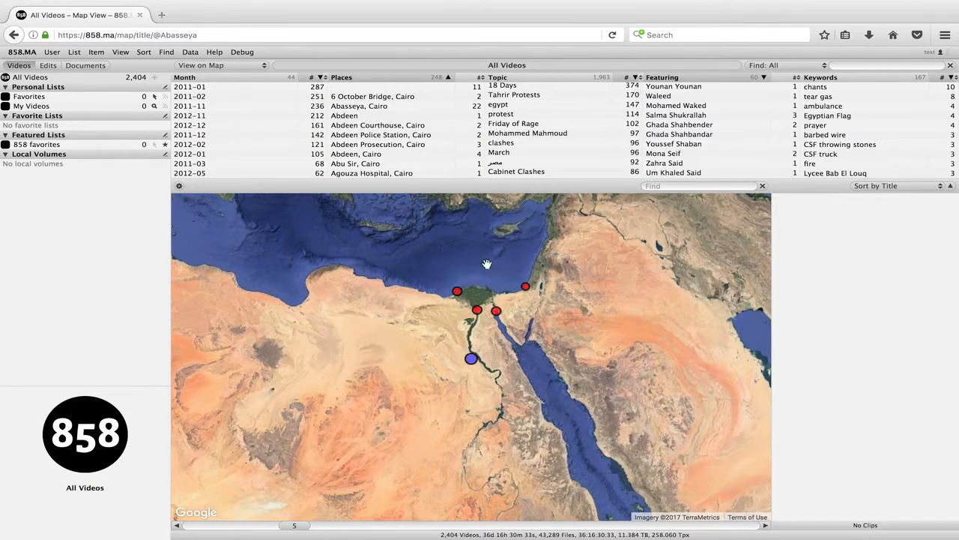
- Drag the map from Egypt toward Cairo to reveal recording-location markers along the Nile
drag(487, 264, 427, 420)
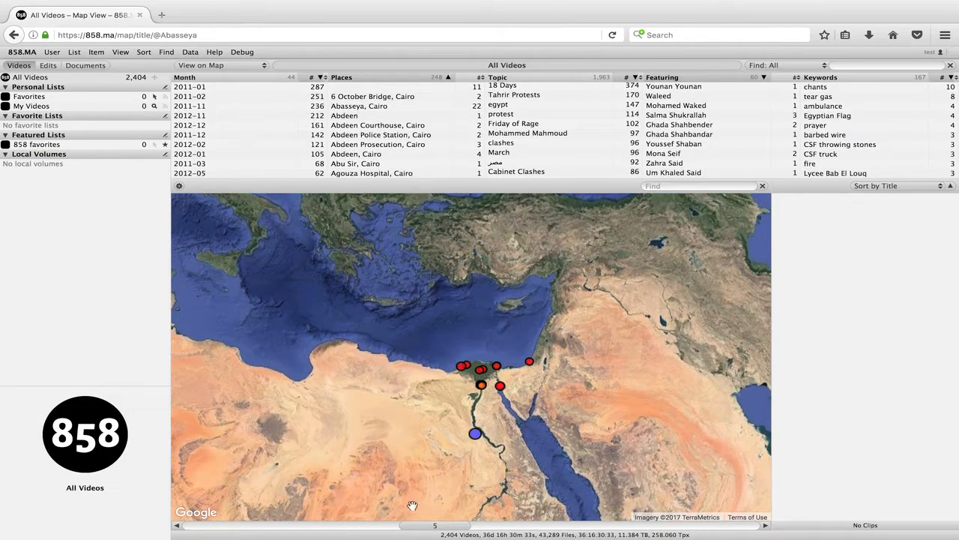
mouse_move(517, 527)
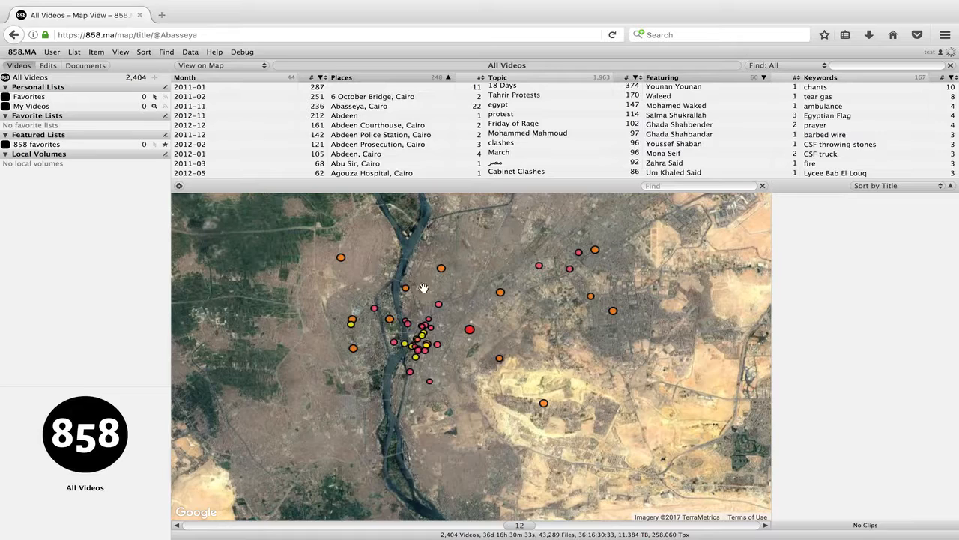
mouse_move(396, 342)
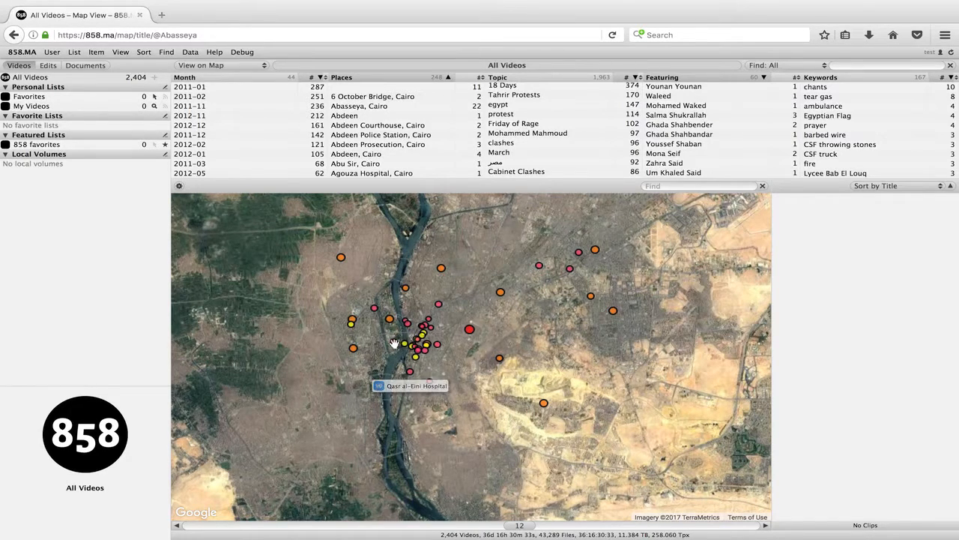
mouse_move(415, 375)
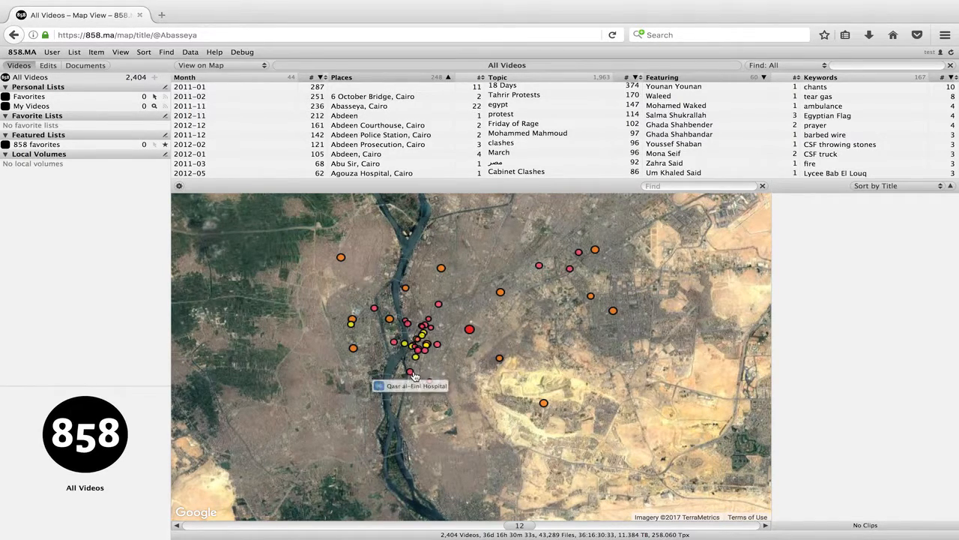
mouse_move(468, 369)
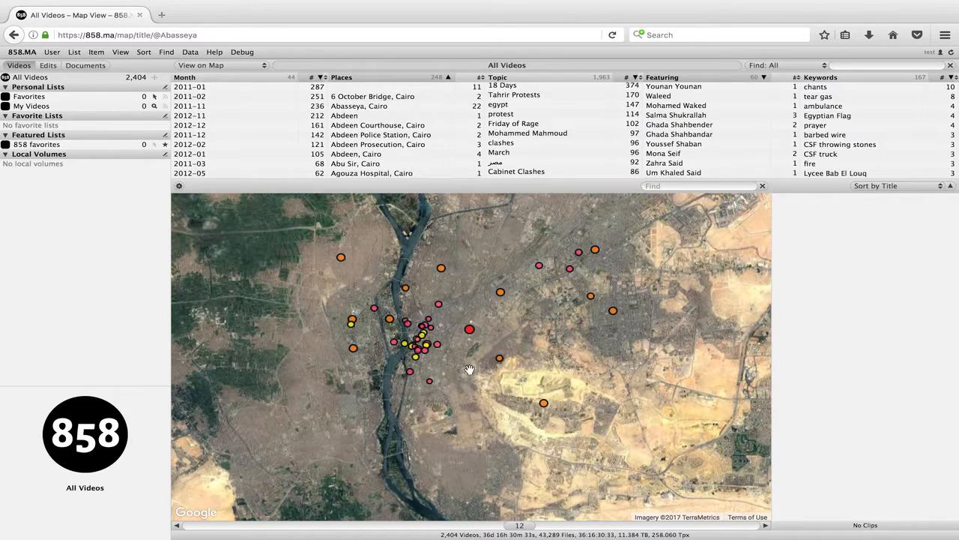
mouse_move(419, 399)
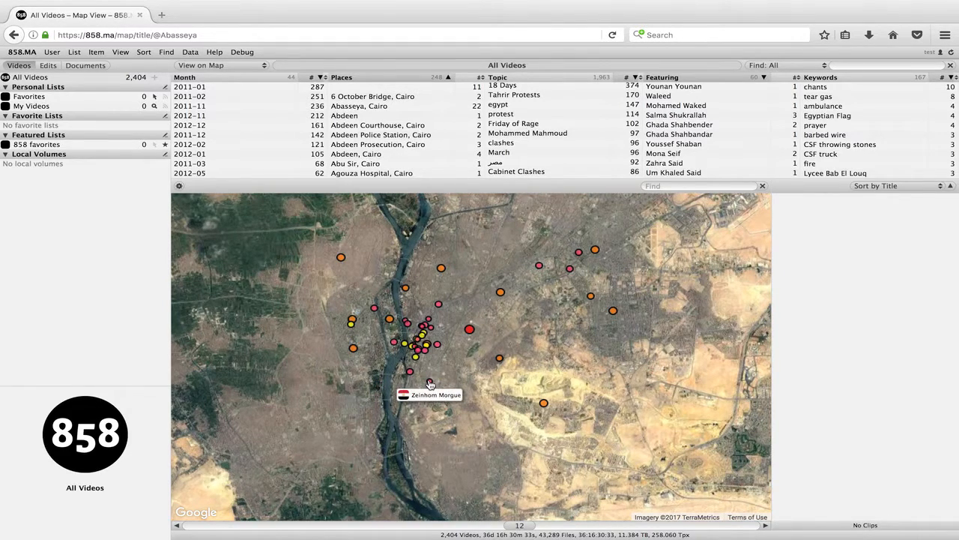
- Play the Zeinhom Morgue clip 'Battle of Mohammed Mahmoud (2011-11-22)', then go back to the map
click(429, 389)
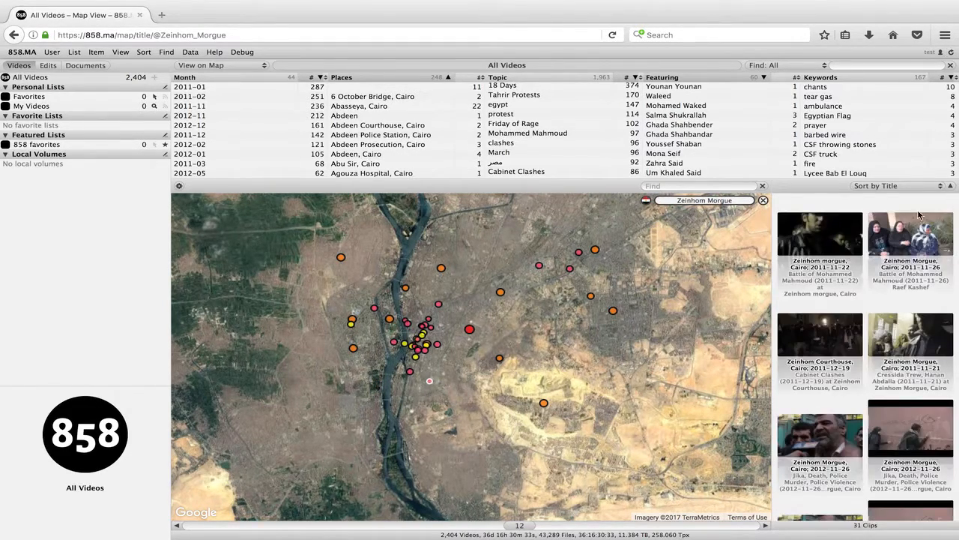
mouse_move(827, 234)
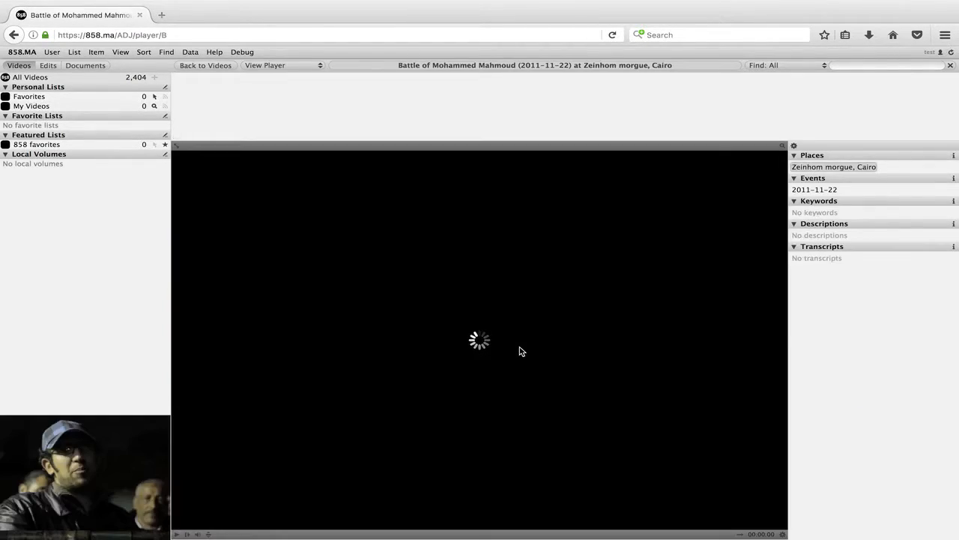
mouse_move(309, 428)
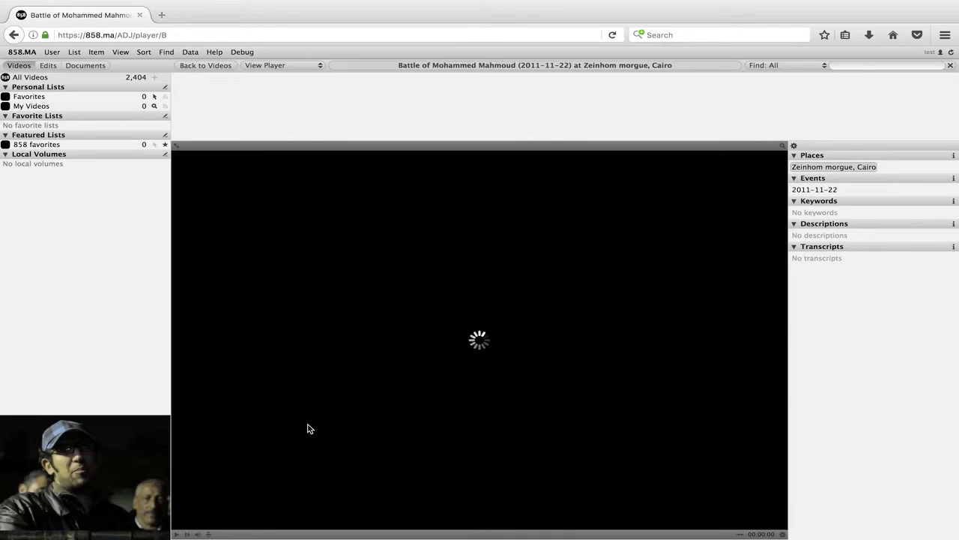
mouse_move(228, 483)
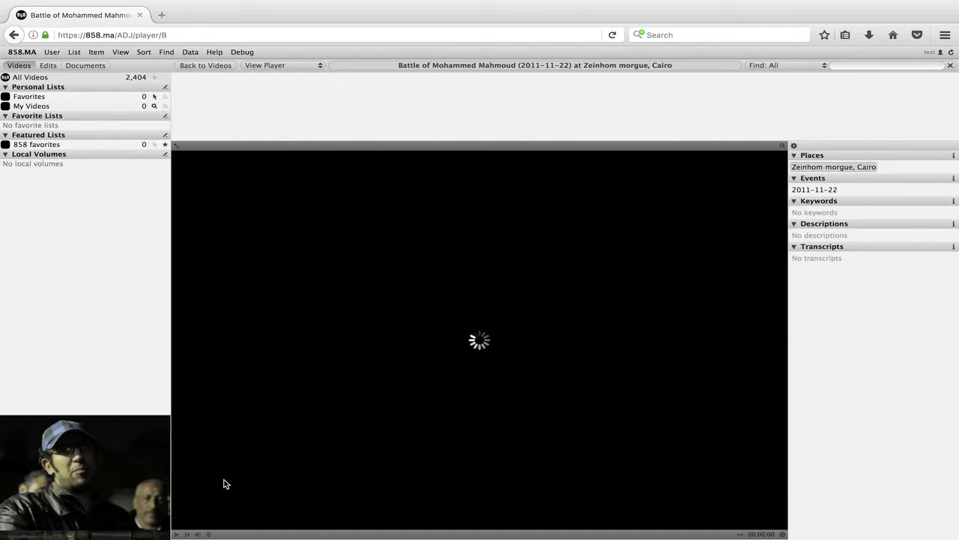
mouse_move(299, 464)
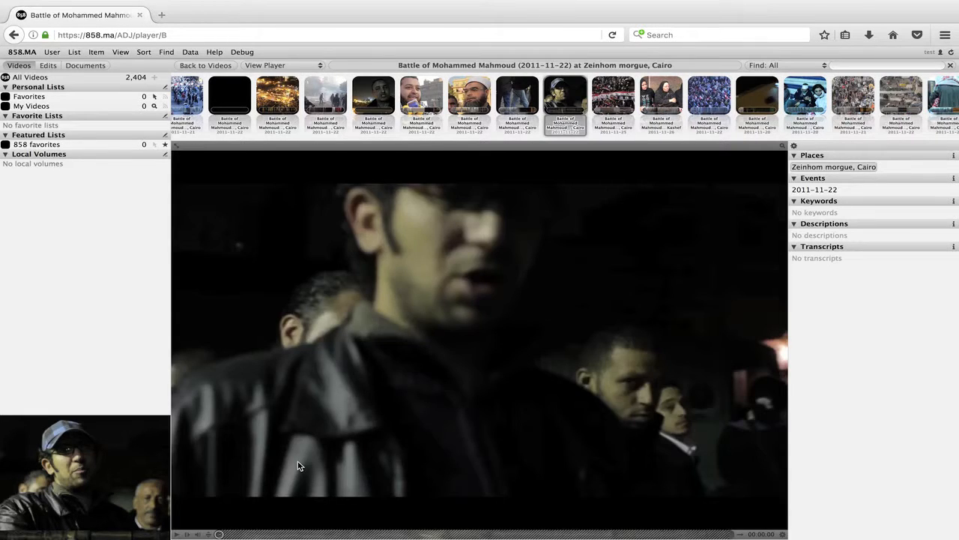
click(177, 534)
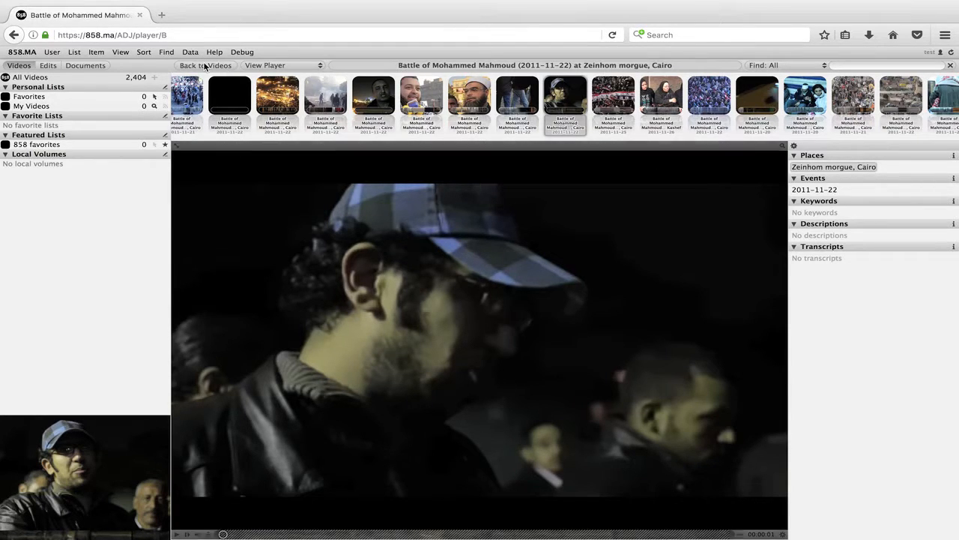
click(203, 66)
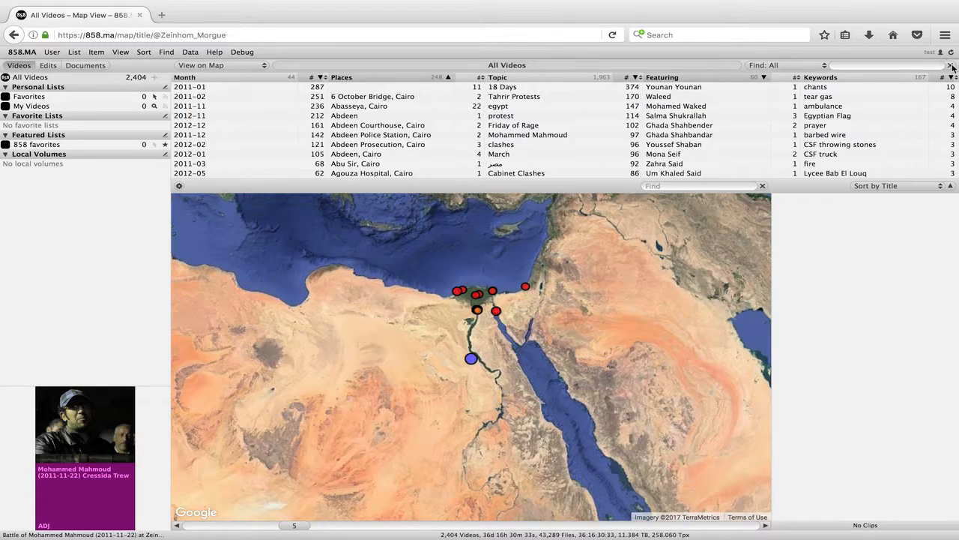
- Switch the archive from the map back to View as Grid, sorted by title
click(217, 66)
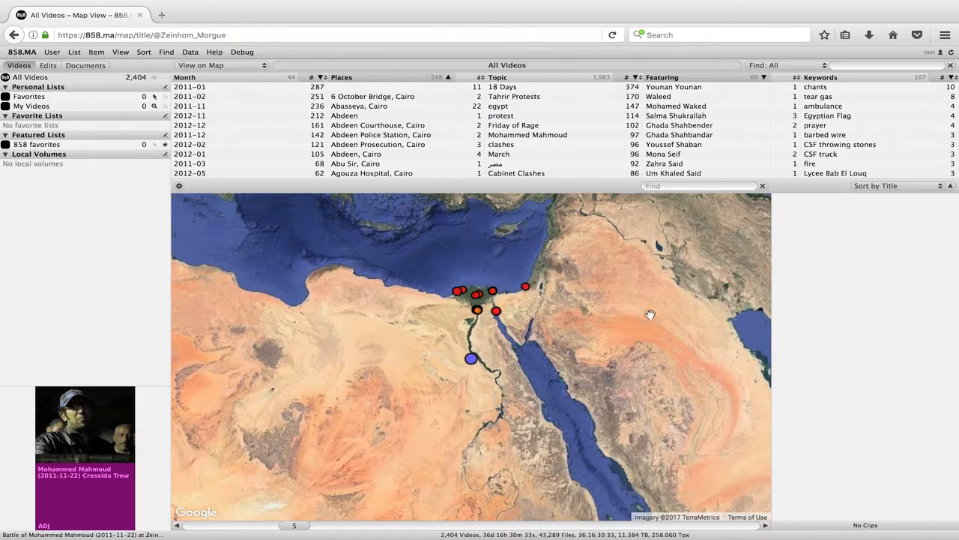
click(213, 66)
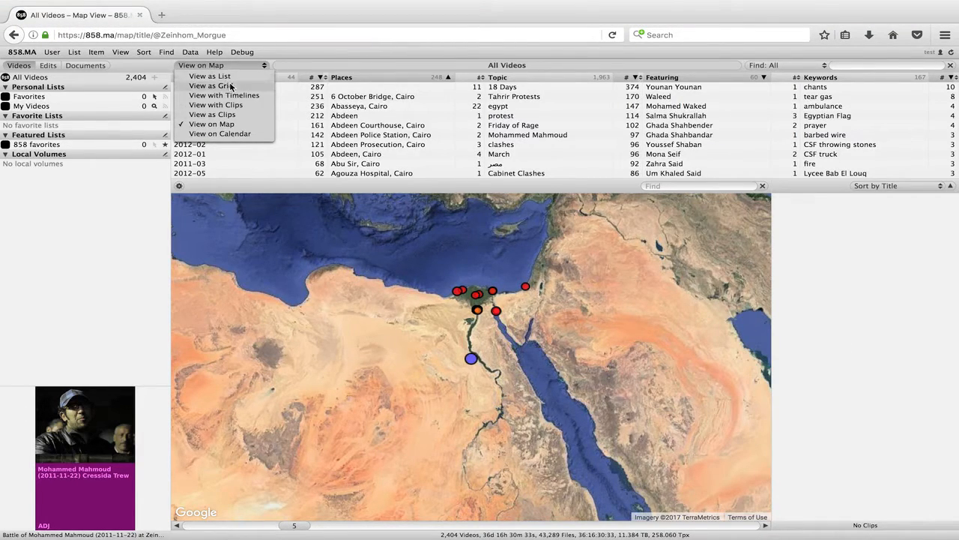
click(210, 86)
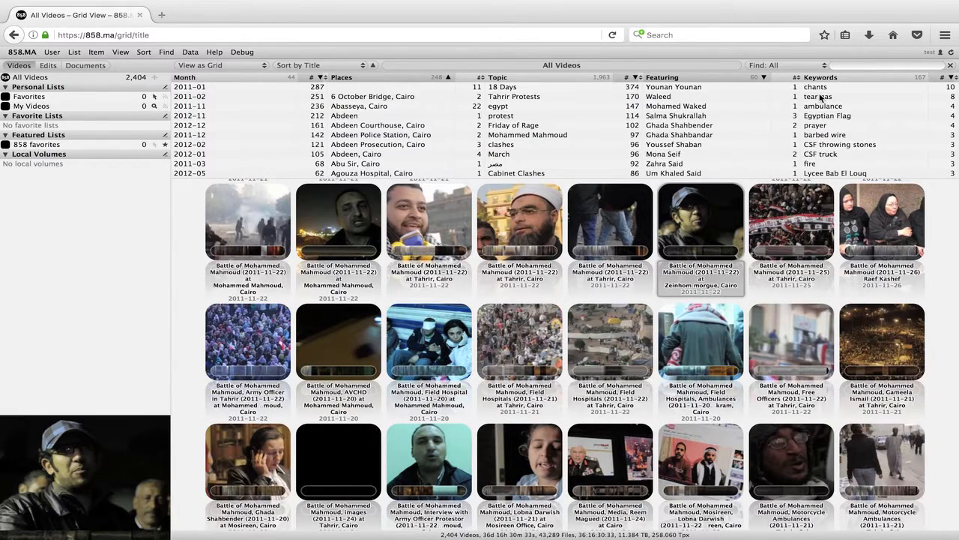
- Filter Keywords to 'tear gas' (8 videos) and open the Omar Makram first anniversary clashes video
click(816, 96)
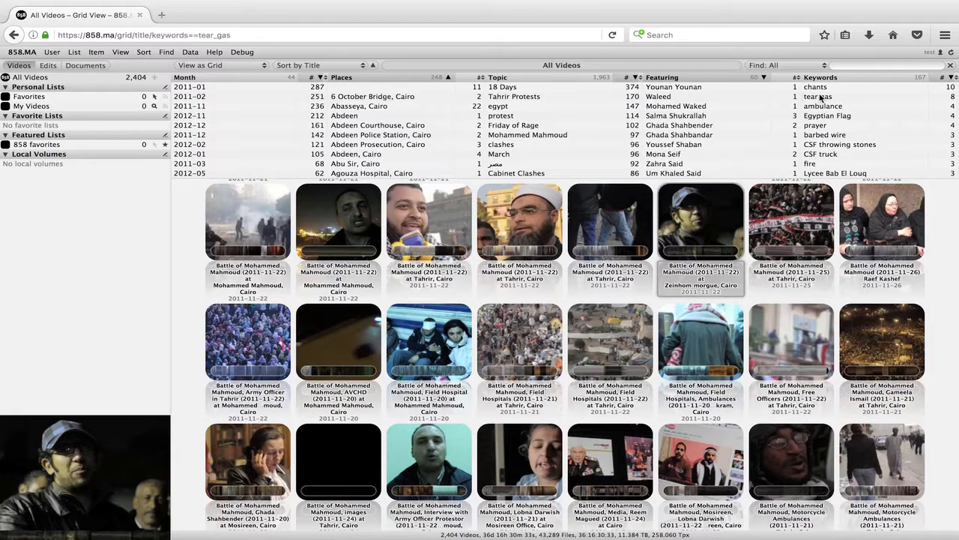
click(818, 96)
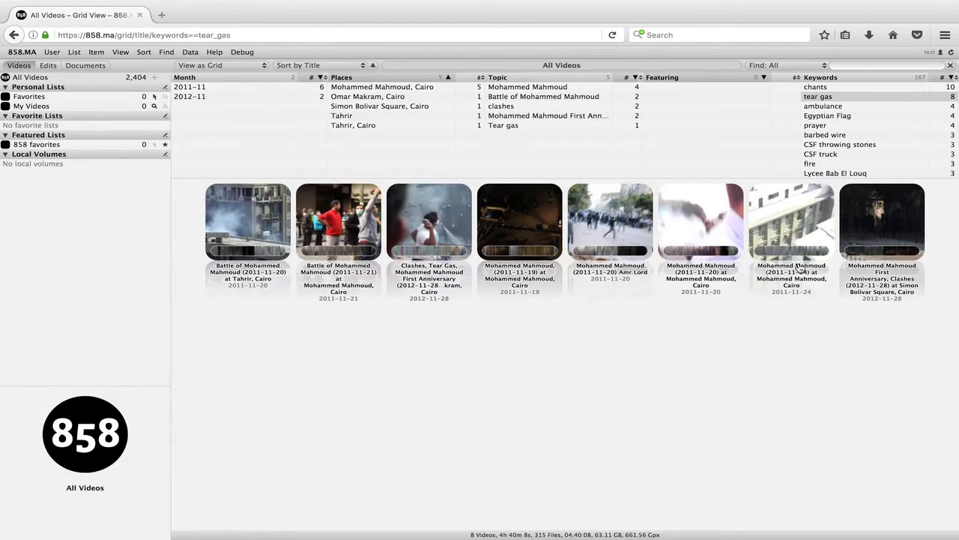
mouse_move(772, 318)
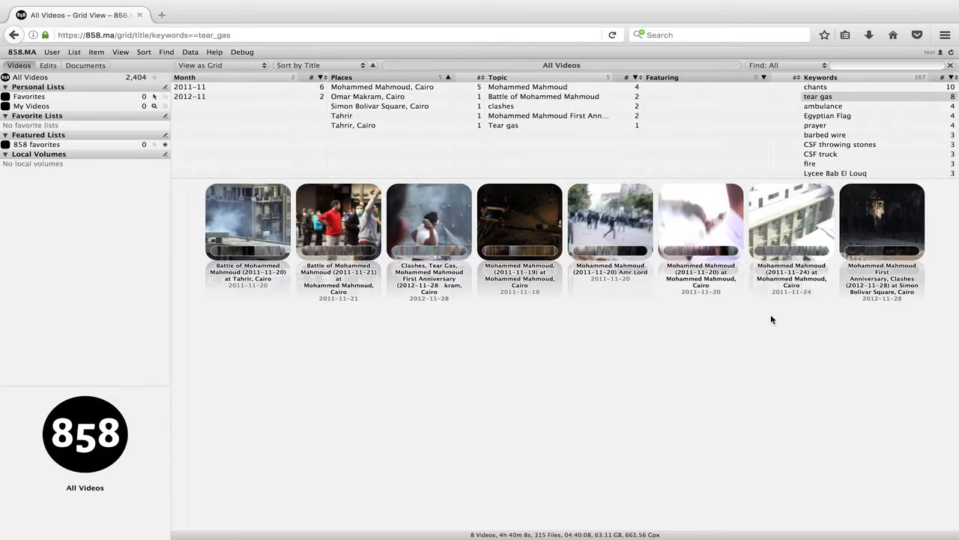
mouse_move(432, 228)
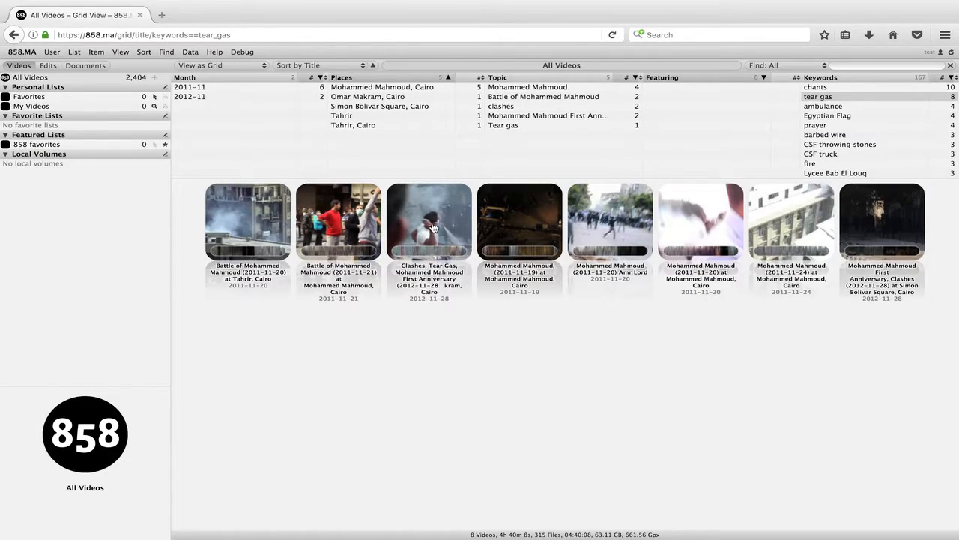
double_click(429, 222)
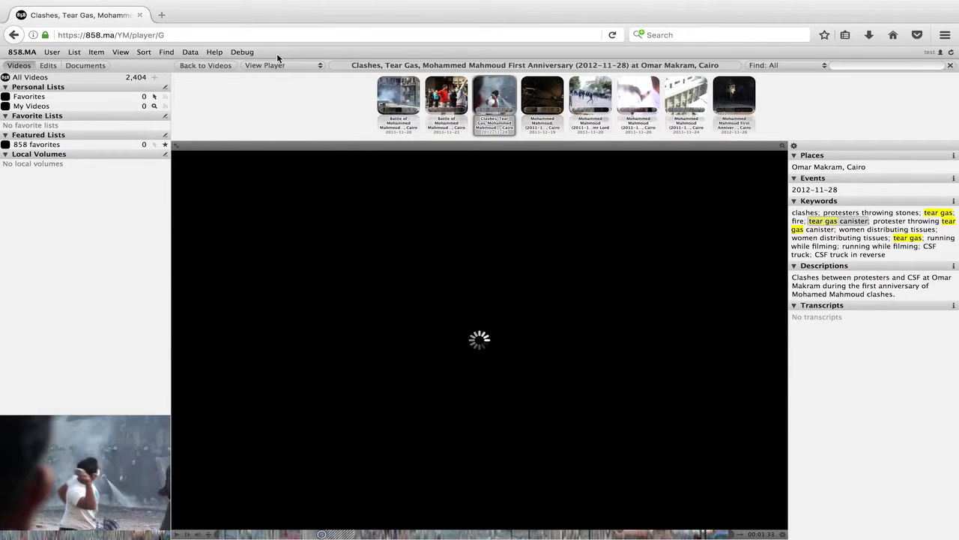
- Switch the clashes video to the Editor view and play its tear gas / running while filming clips
click(279, 66)
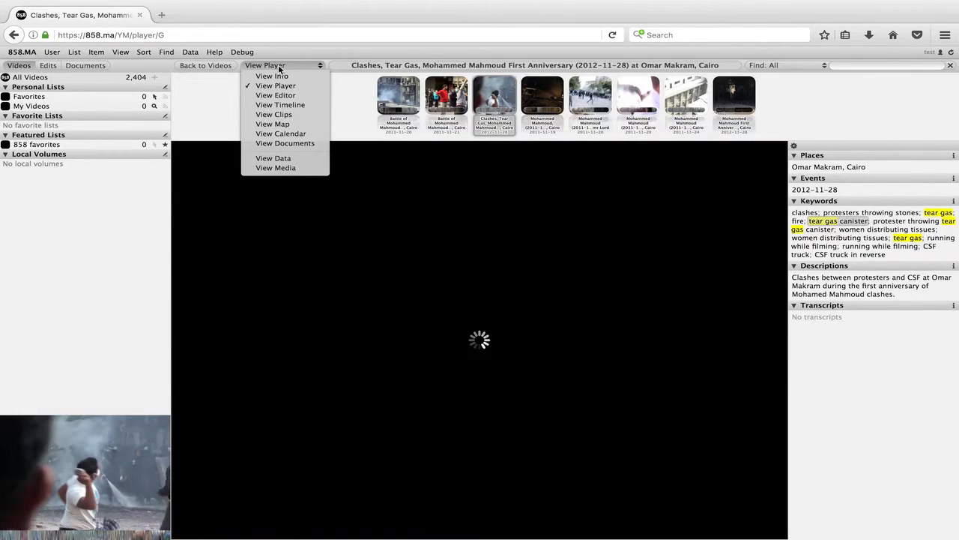
click(276, 96)
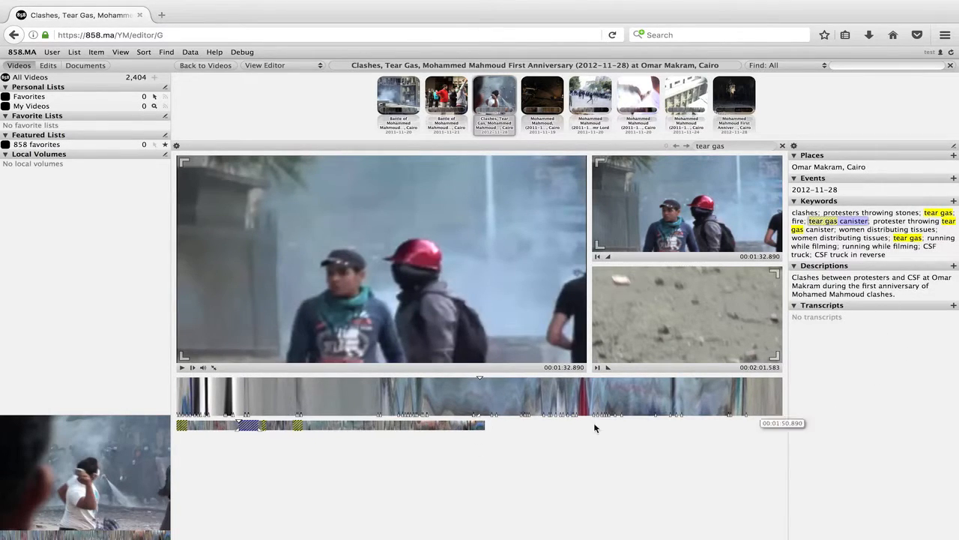
mouse_move(207, 431)
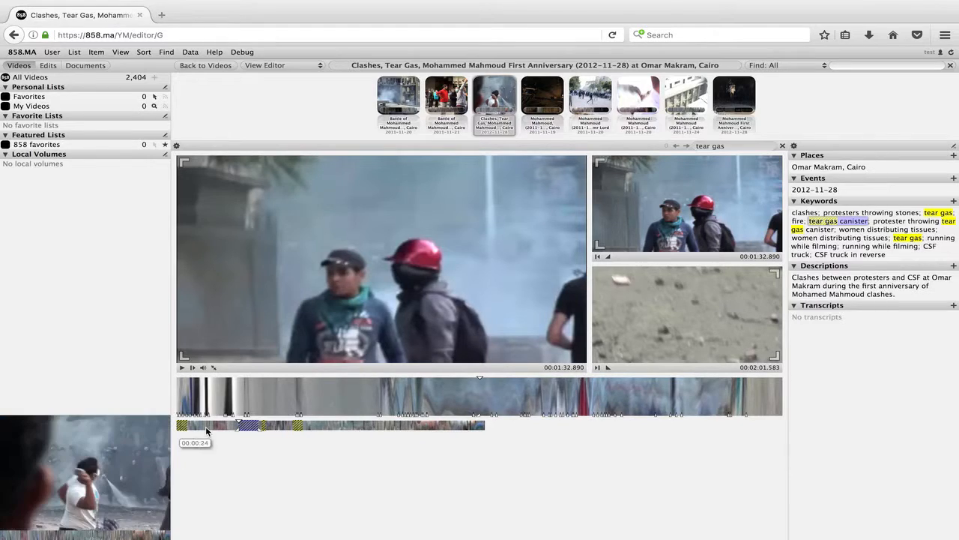
mouse_move(173, 429)
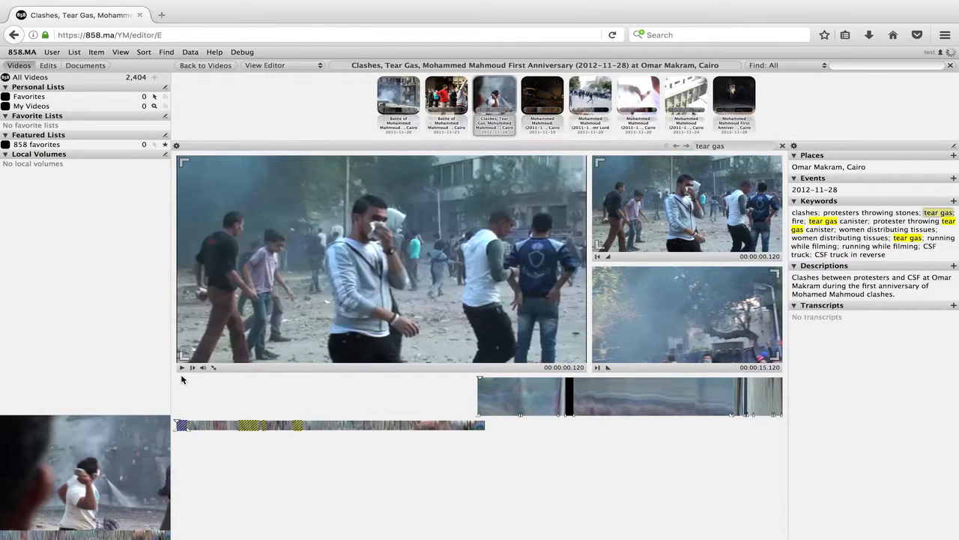
click(182, 369)
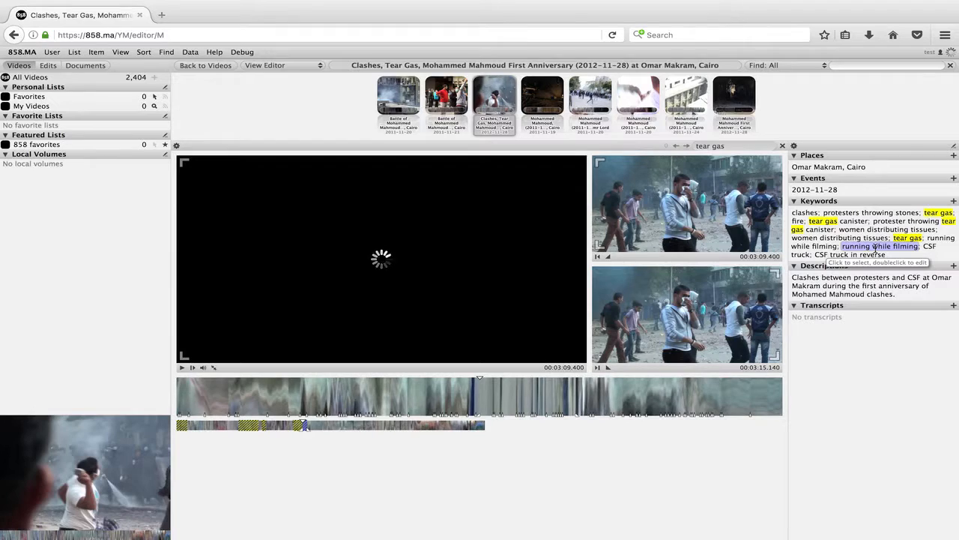
mouse_move(770, 383)
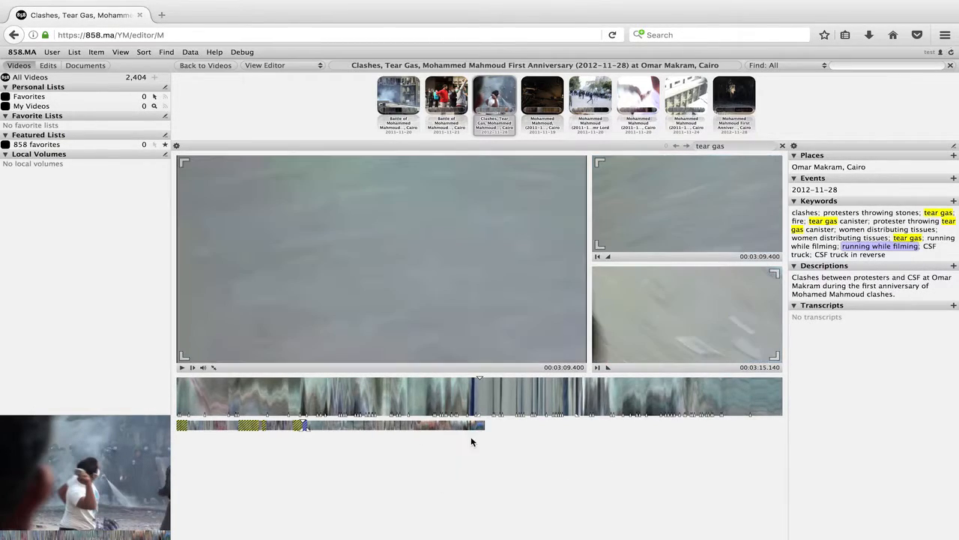
mouse_move(383, 426)
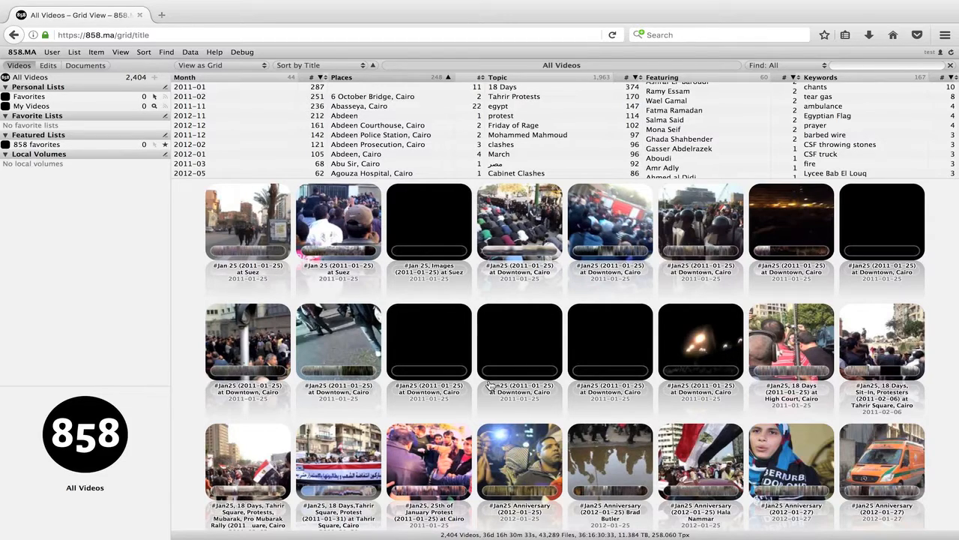
mouse_move(719, 138)
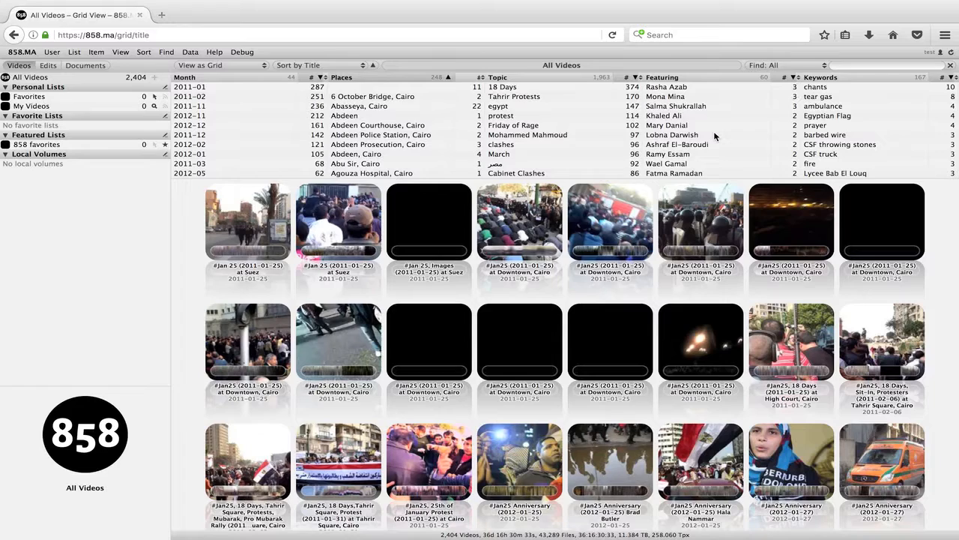
- Filter the Featuring column to Gasser Abdelrazek and open his 2012 Constitution video
scroll(down, 3)
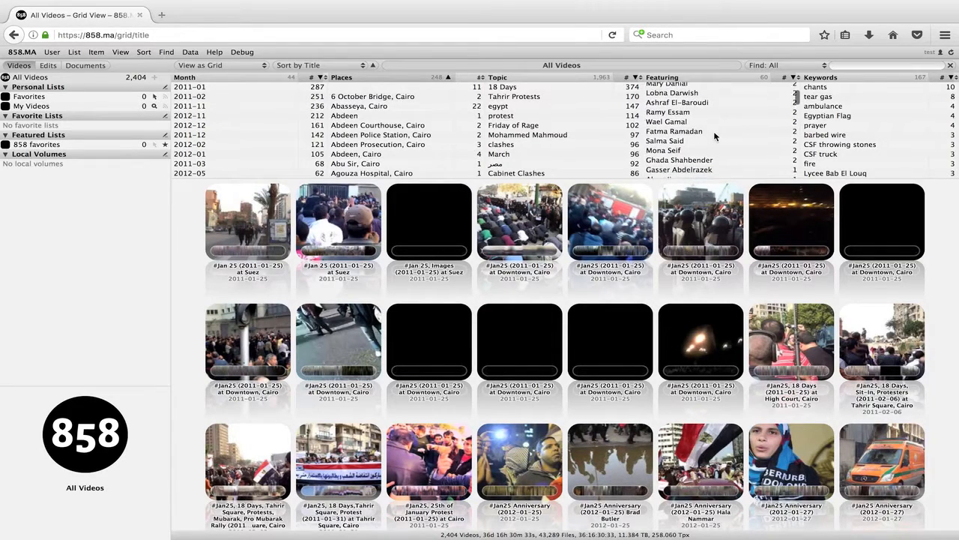
scroll(down, 3)
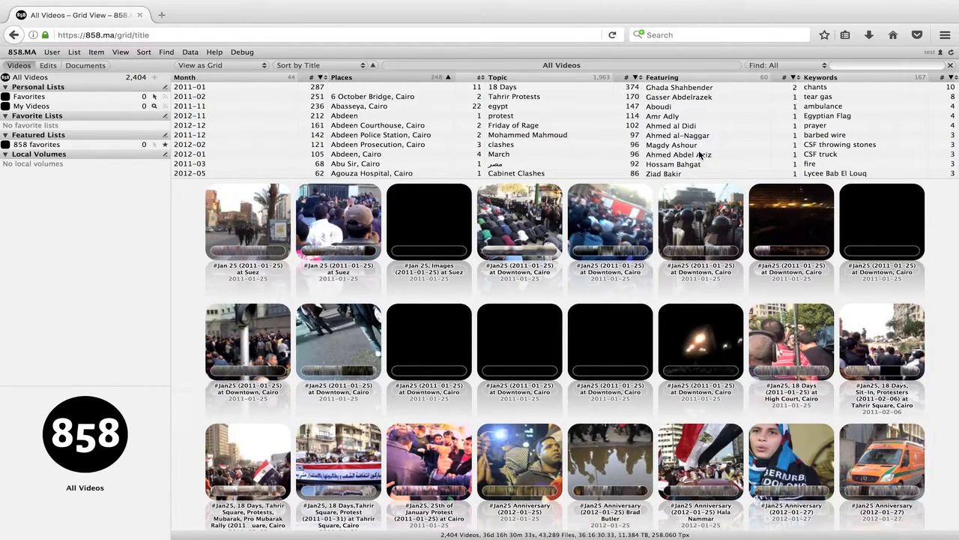
scroll(down, 3)
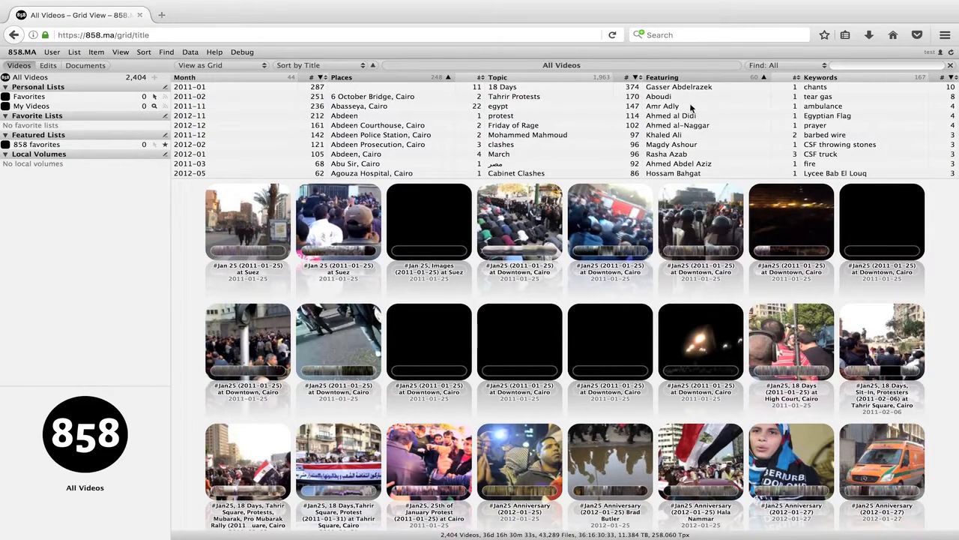
mouse_move(722, 87)
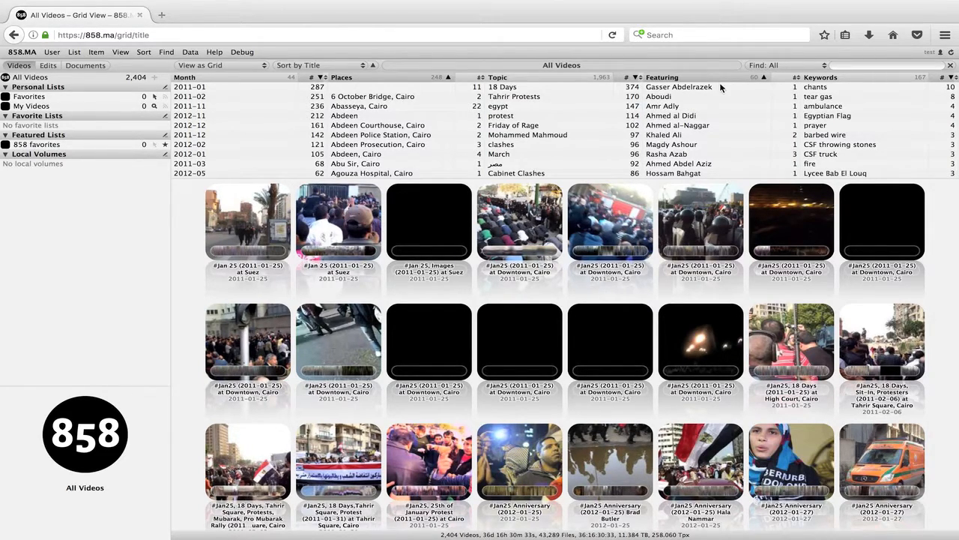
click(680, 87)
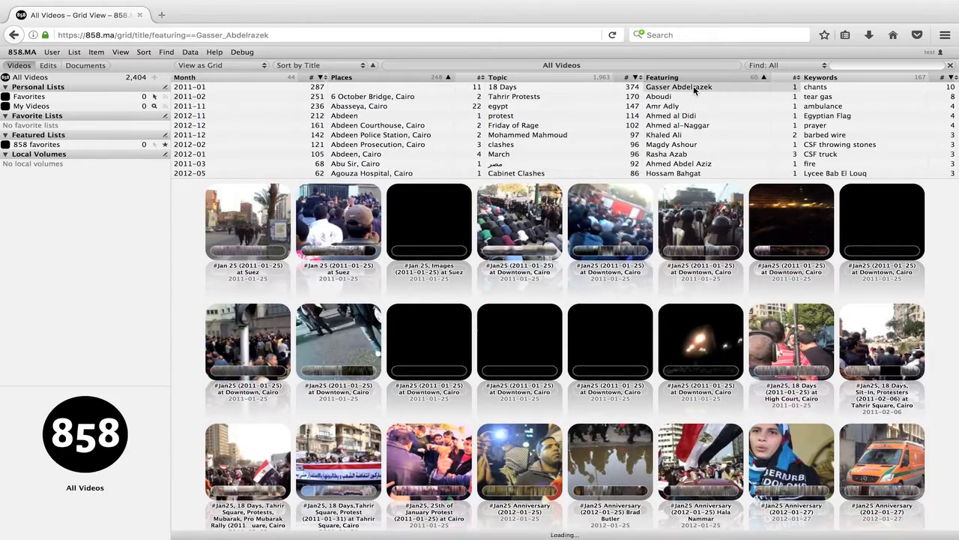
click(679, 85)
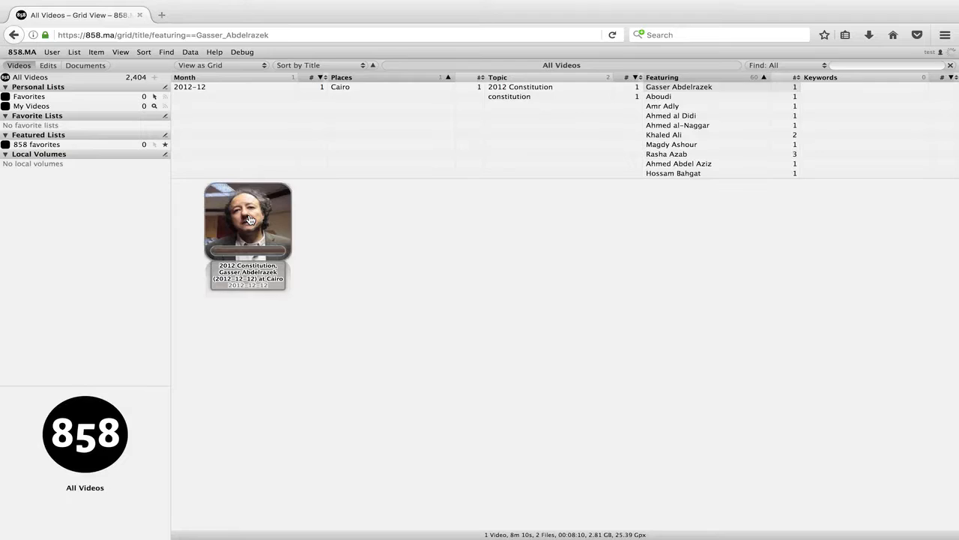
double_click(248, 219)
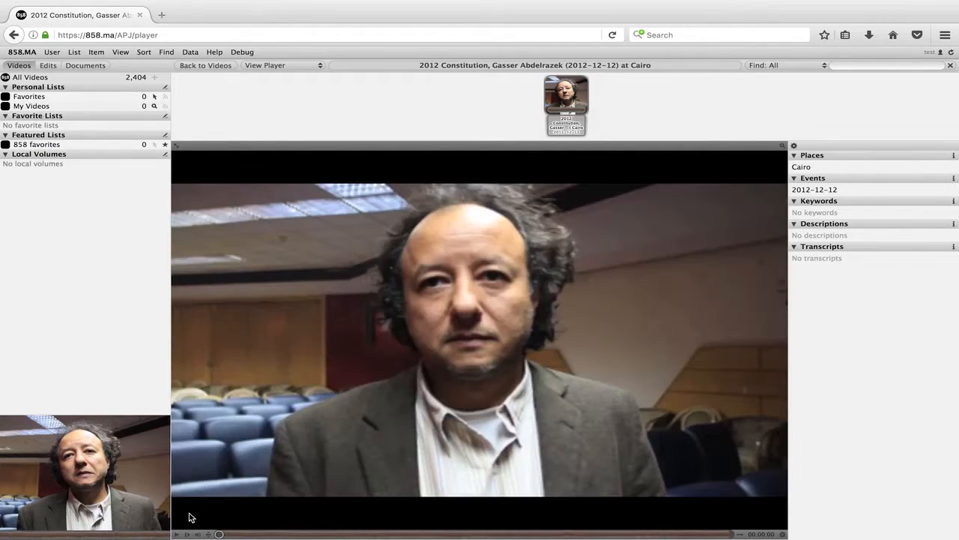
- Play the Gasser Abdelrazek Constitution video, then go back to the grid of all videos
click(177, 533)
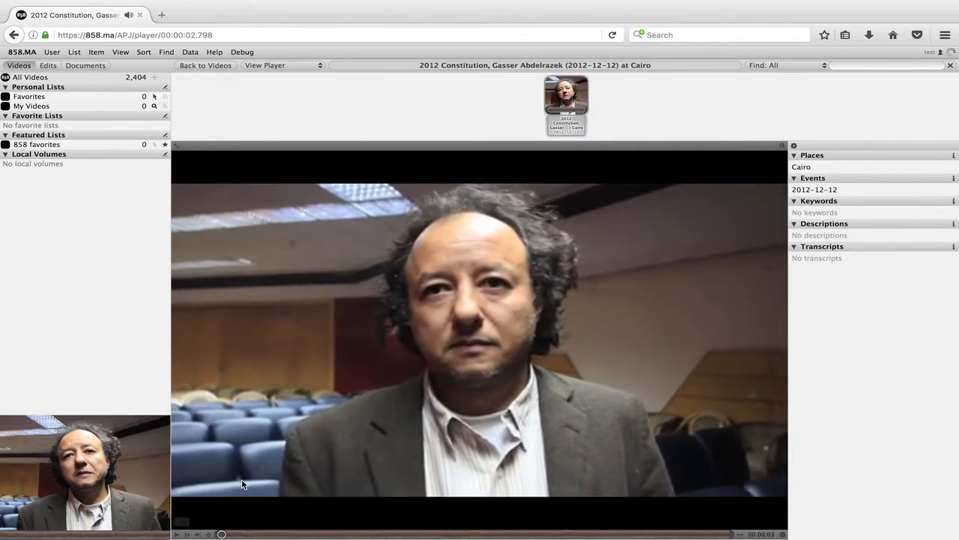
click(204, 66)
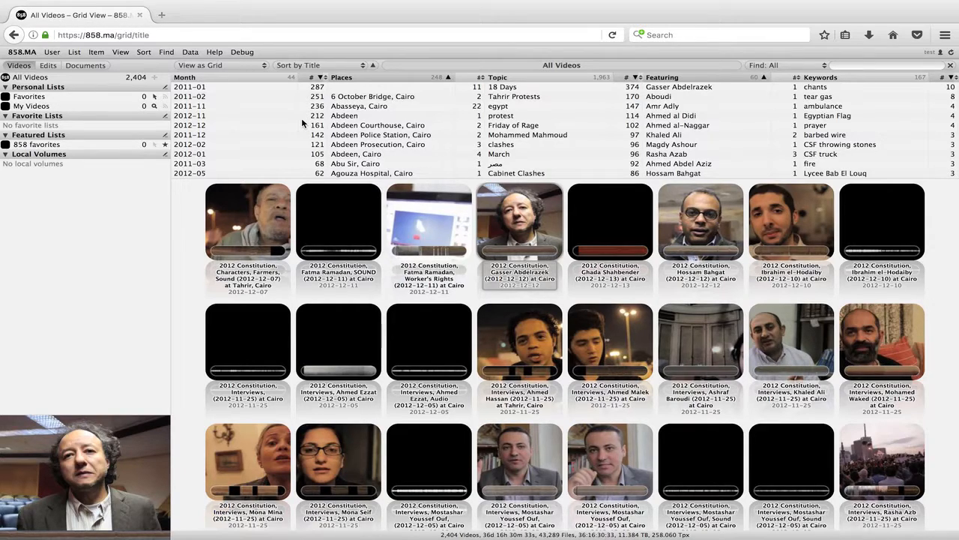
mouse_move(264, 150)
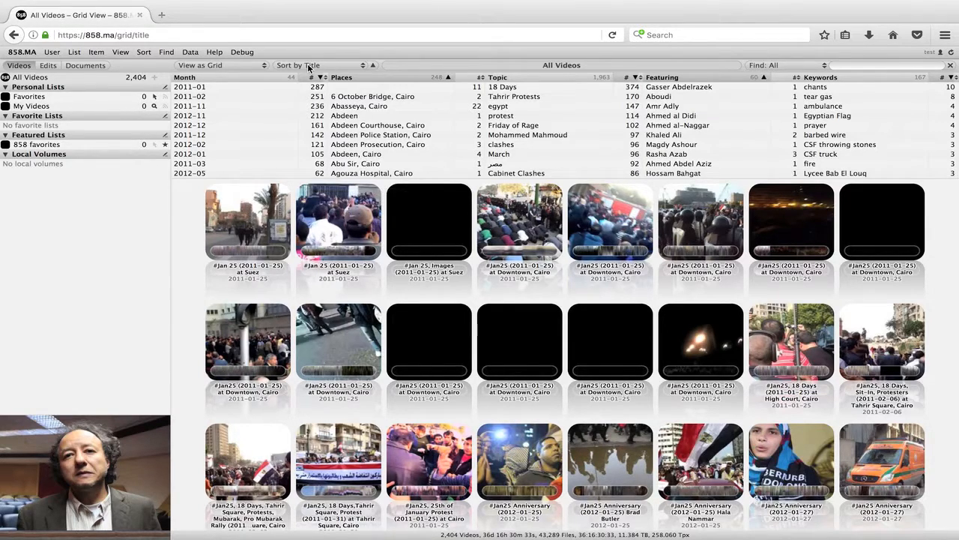
- Change the grid ordering from Sort by Title to Sort by Date
click(312, 66)
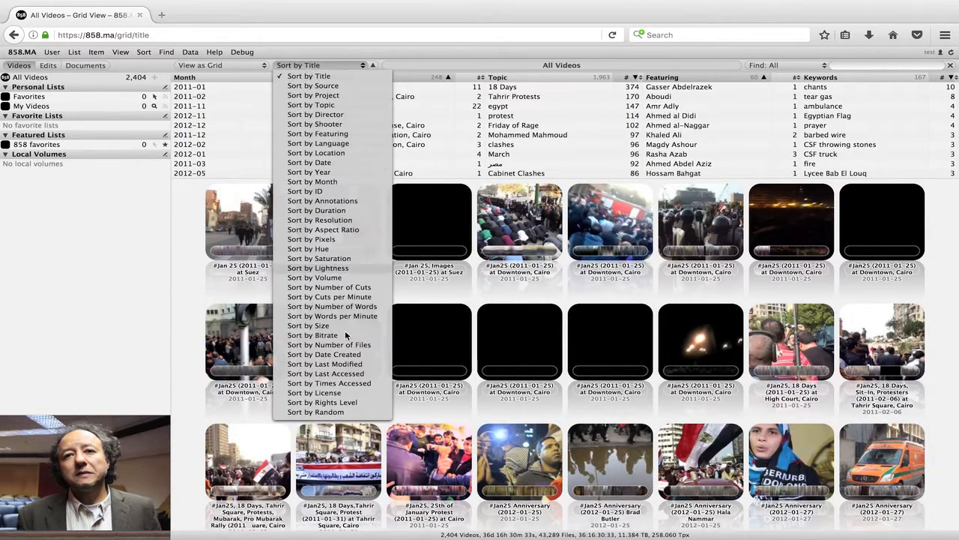
mouse_move(313, 105)
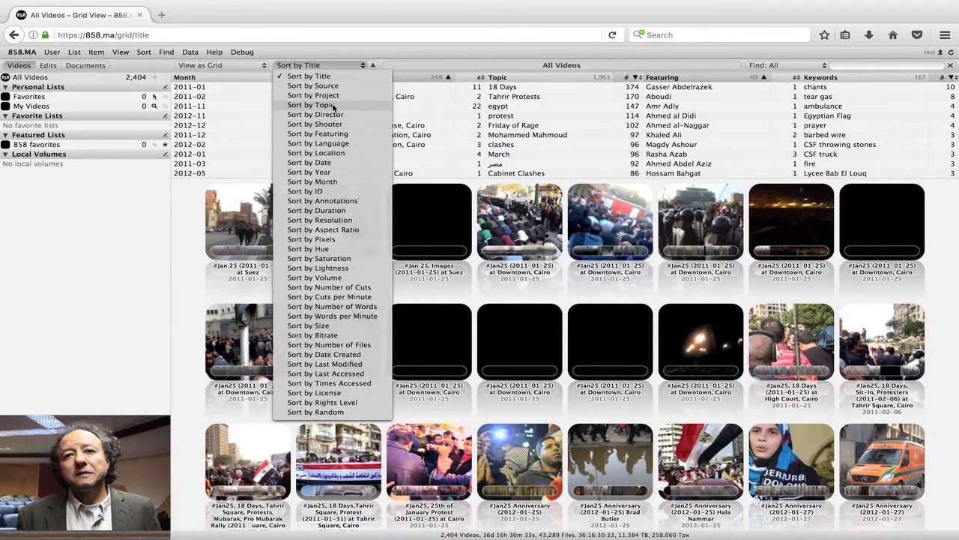
click(309, 162)
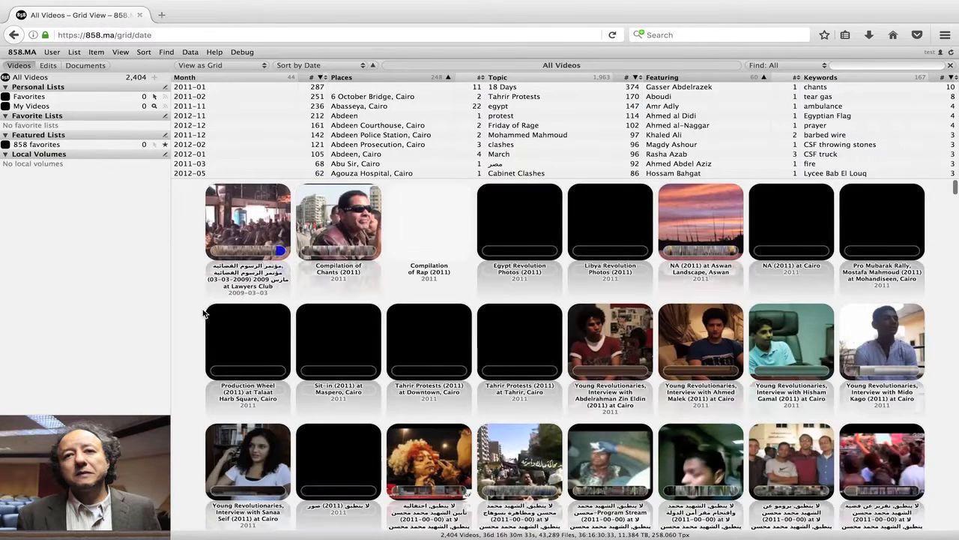
mouse_move(230, 295)
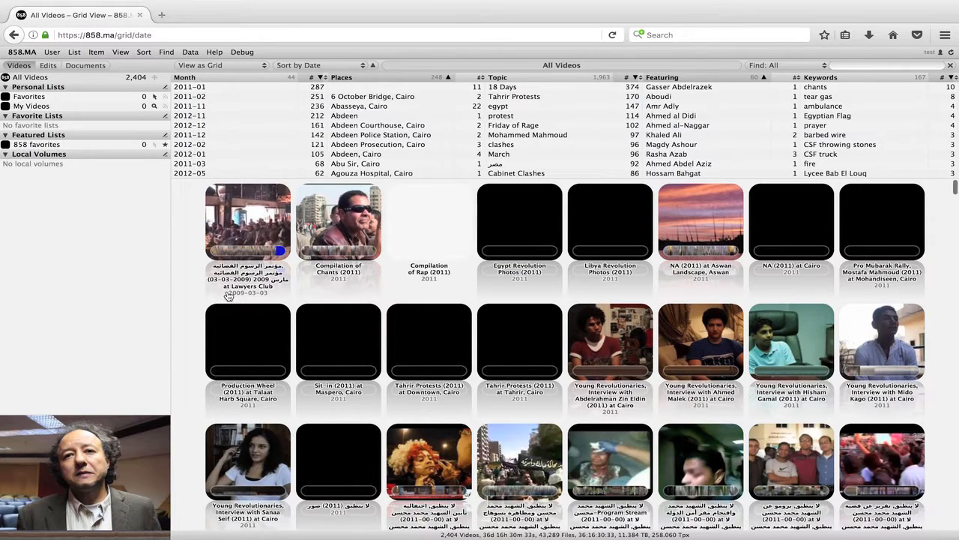
mouse_move(953, 192)
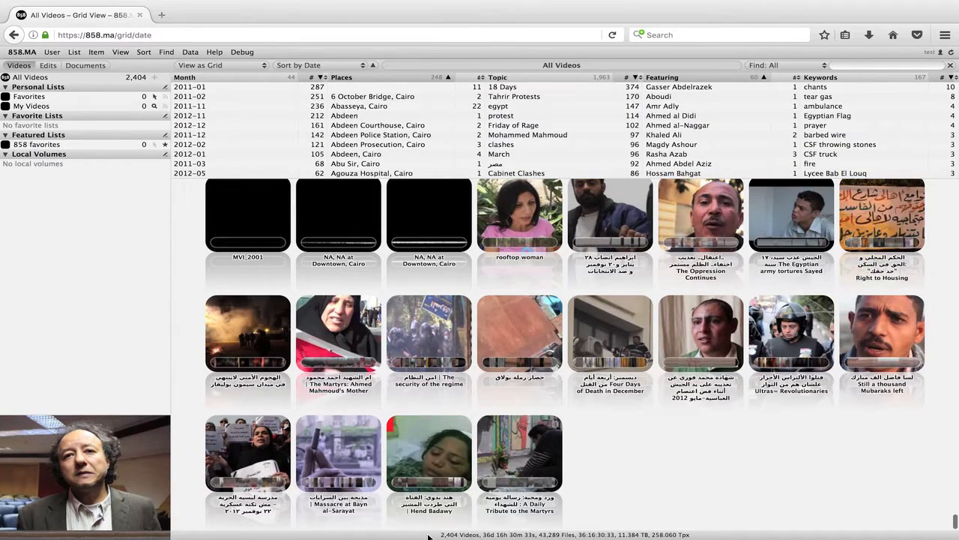
mouse_move(480, 537)
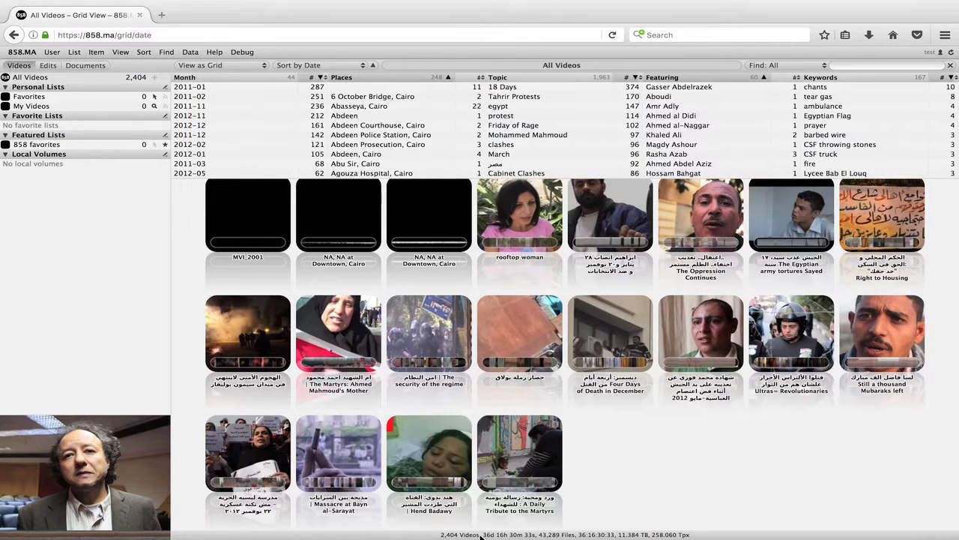
mouse_move(640, 478)
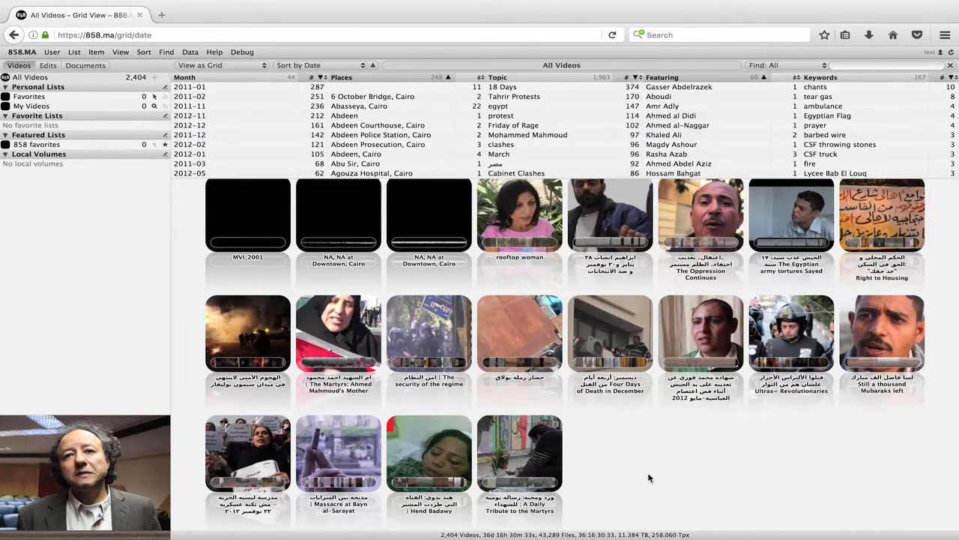